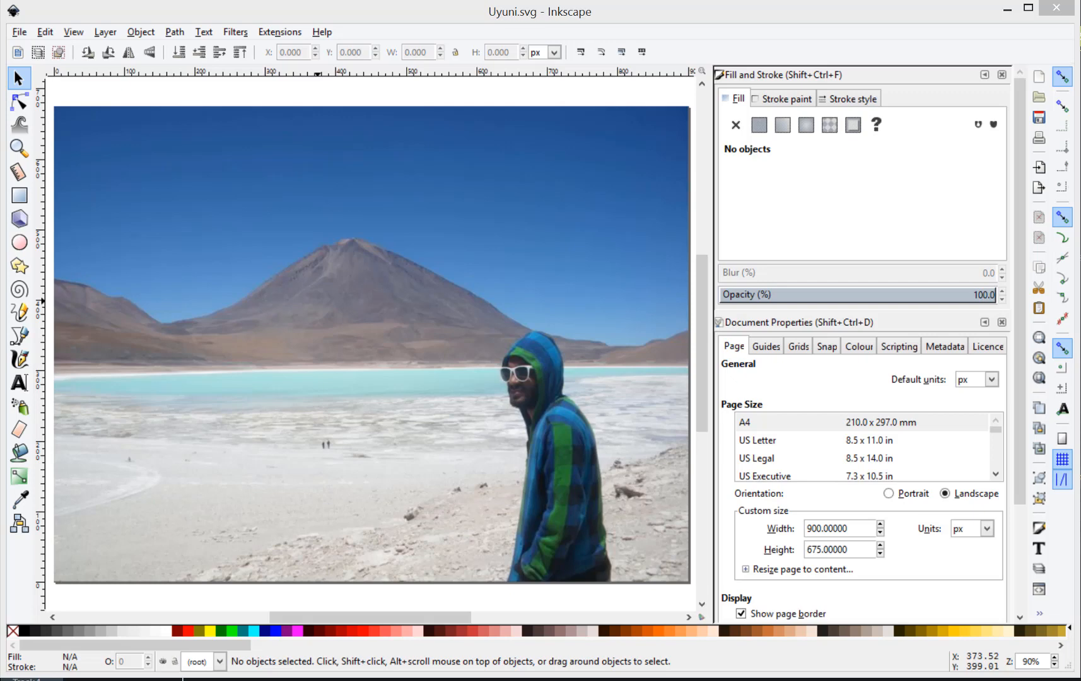
Step: Bring up the Layer menu for the open Uyuni.svg photo
{"action": "left_click", "coordinate": [104, 32]}
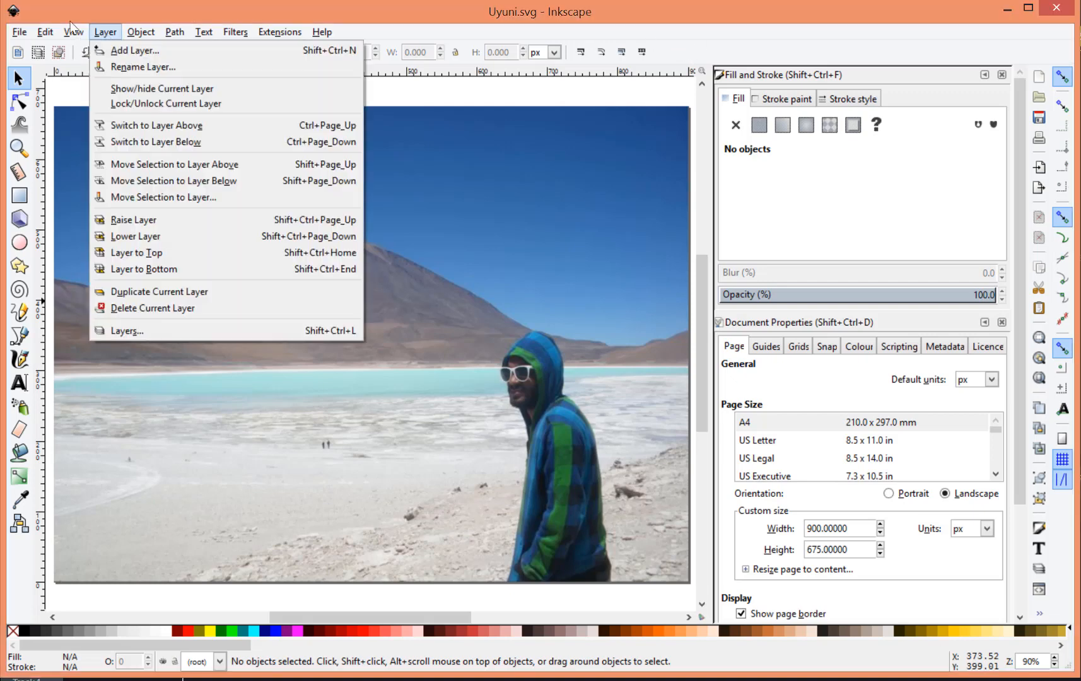
Step: Add Layers 2, 3 and 4 above the photo, leaving Layer 4 current
{"action": "left_click", "coordinate": [135, 49]}
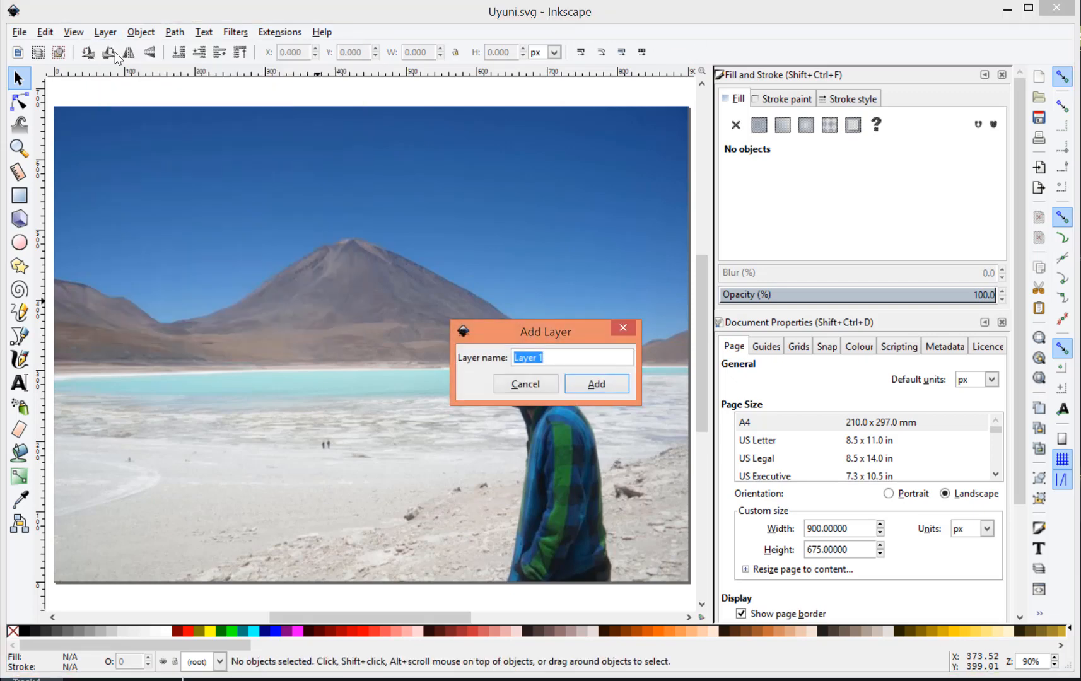
{"action": "mouse_move", "coordinate": [401, 265]}
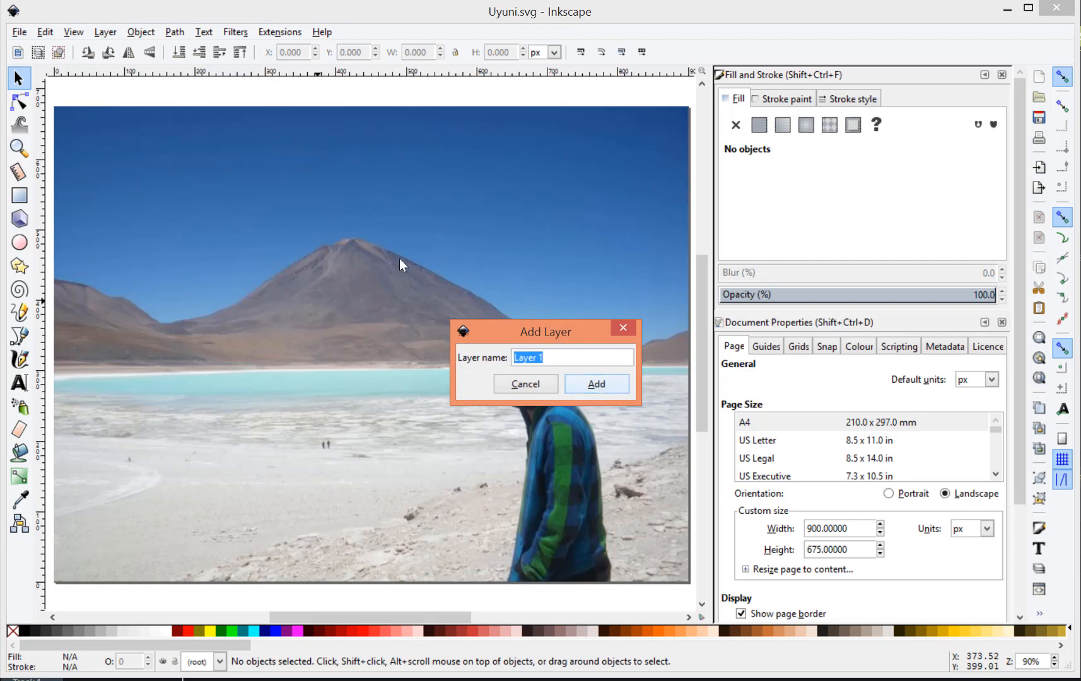
{"action": "left_click", "coordinate": [595, 383]}
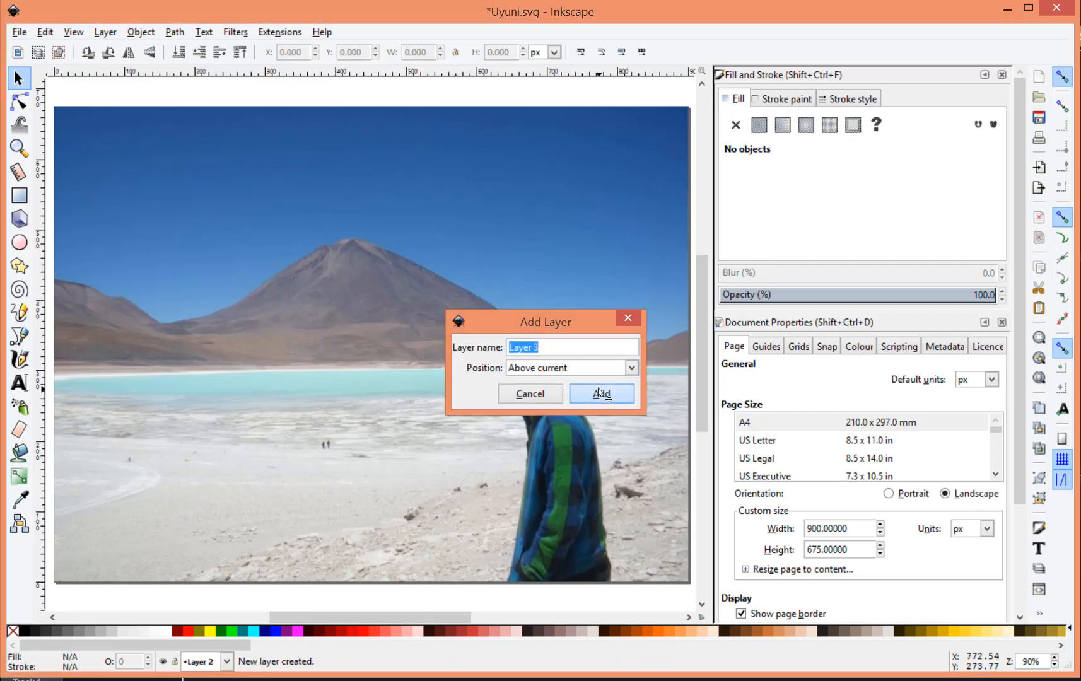
{"action": "left_click", "coordinate": [601, 394]}
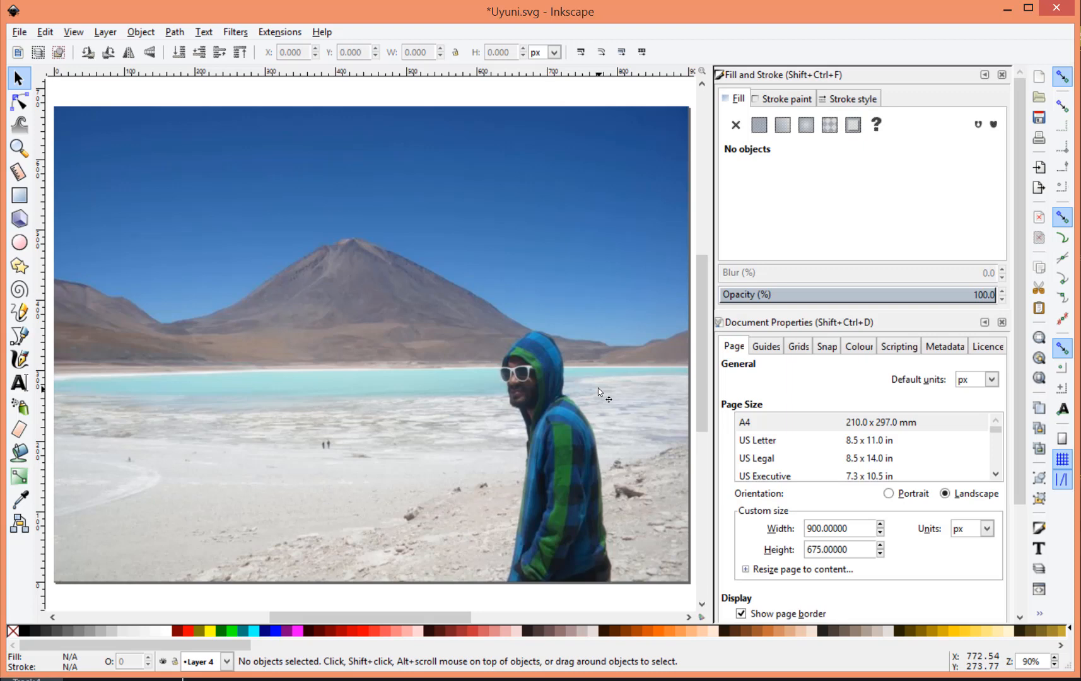
{"action": "mouse_move", "coordinate": [207, 310]}
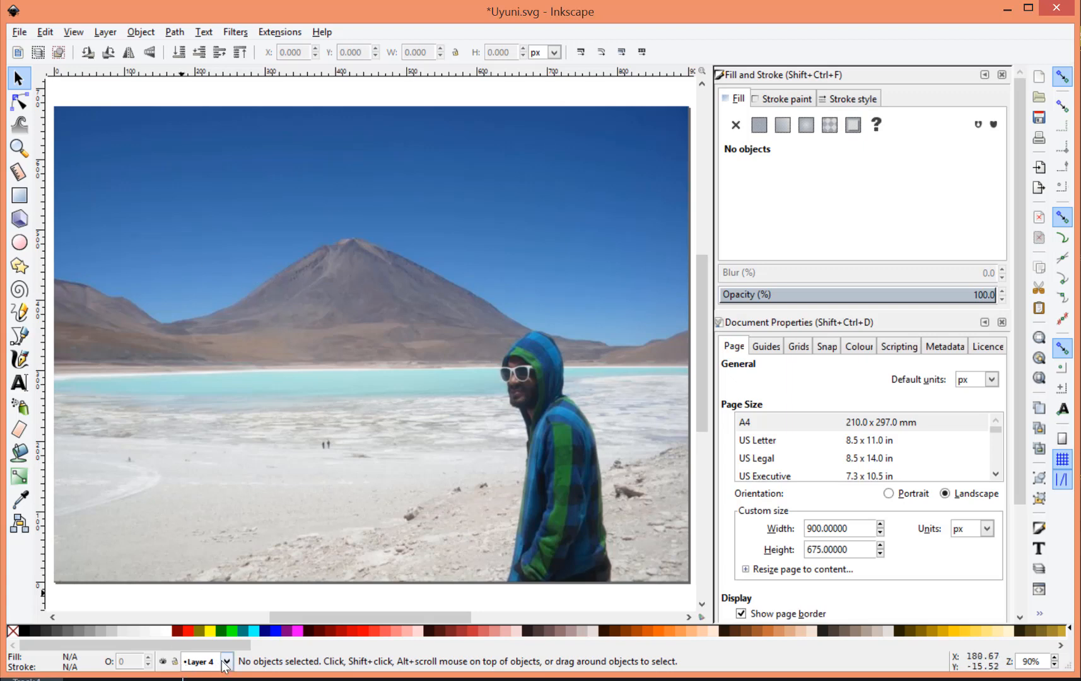
Step: Make Layer 1 current and draw thin red freehand scribbles over the man with the Pencil
{"action": "left_click", "coordinate": [227, 662]}
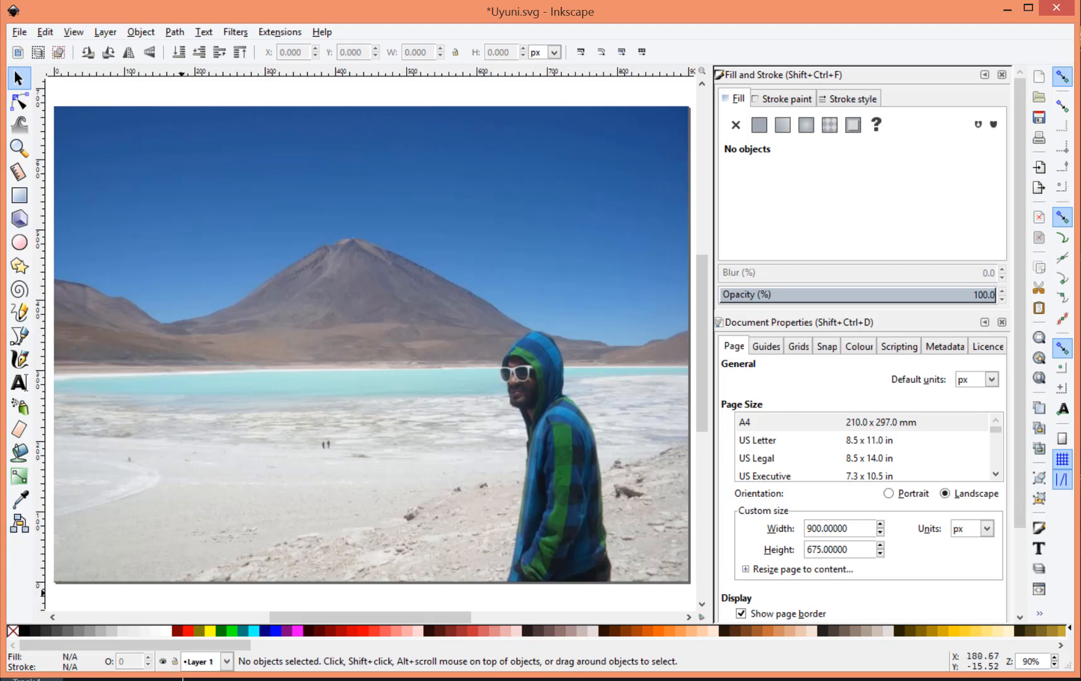
{"action": "mouse_move", "coordinate": [19, 336]}
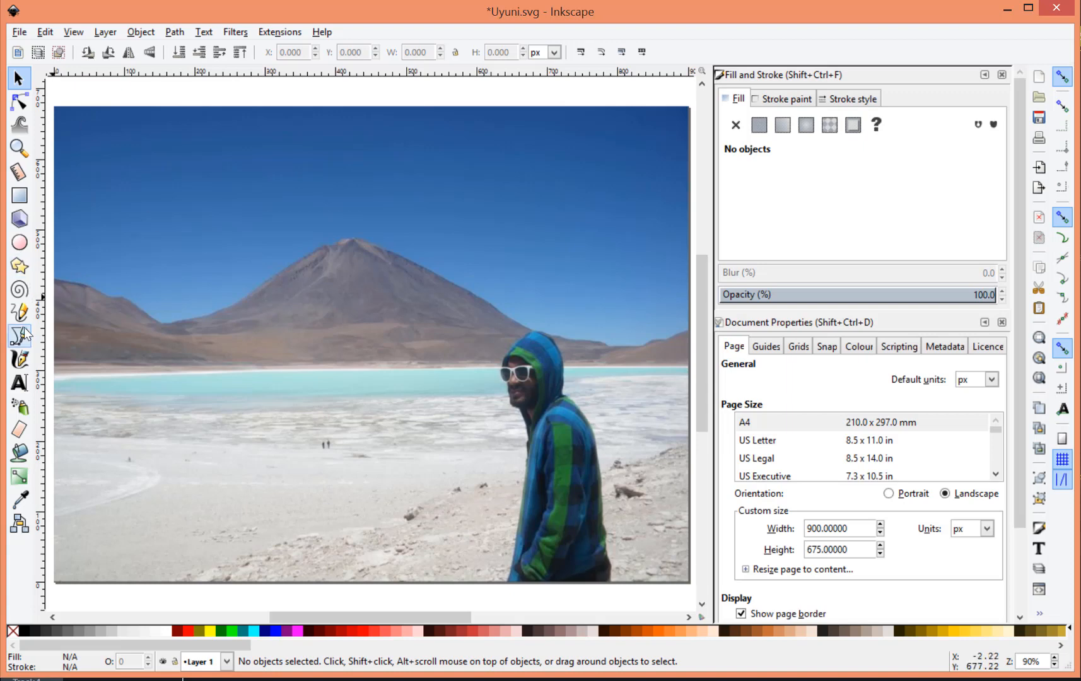
{"action": "left_click", "coordinate": [19, 313]}
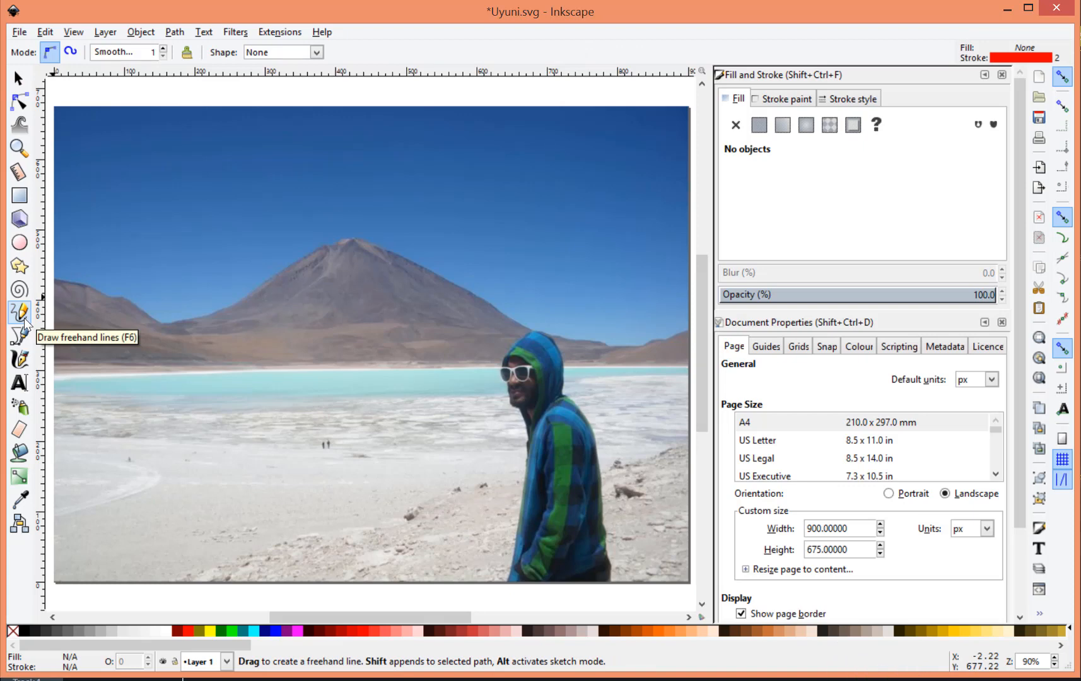
{"action": "mouse_move", "coordinate": [31, 321]}
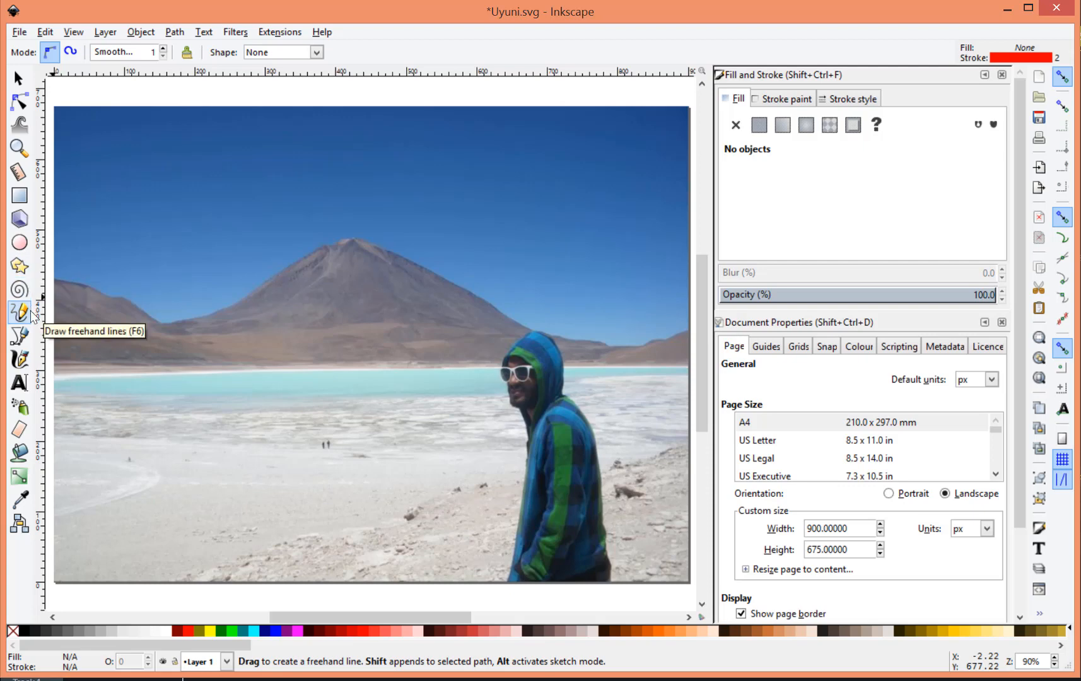
{"action": "mouse_move", "coordinate": [20, 336]}
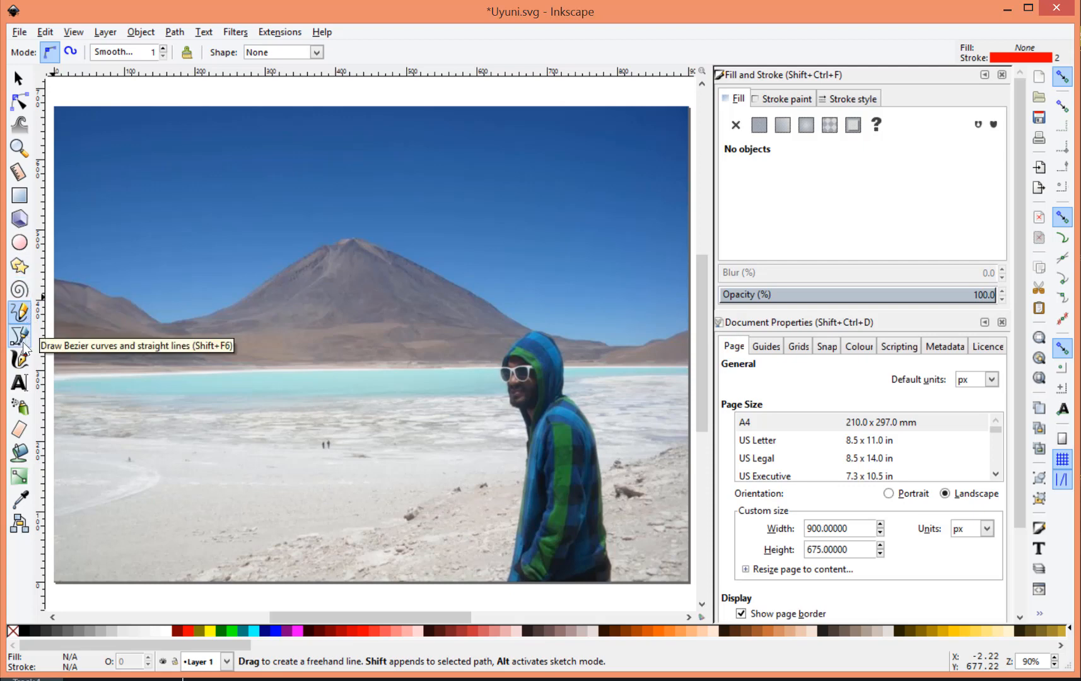
{"action": "mouse_move", "coordinate": [19, 360]}
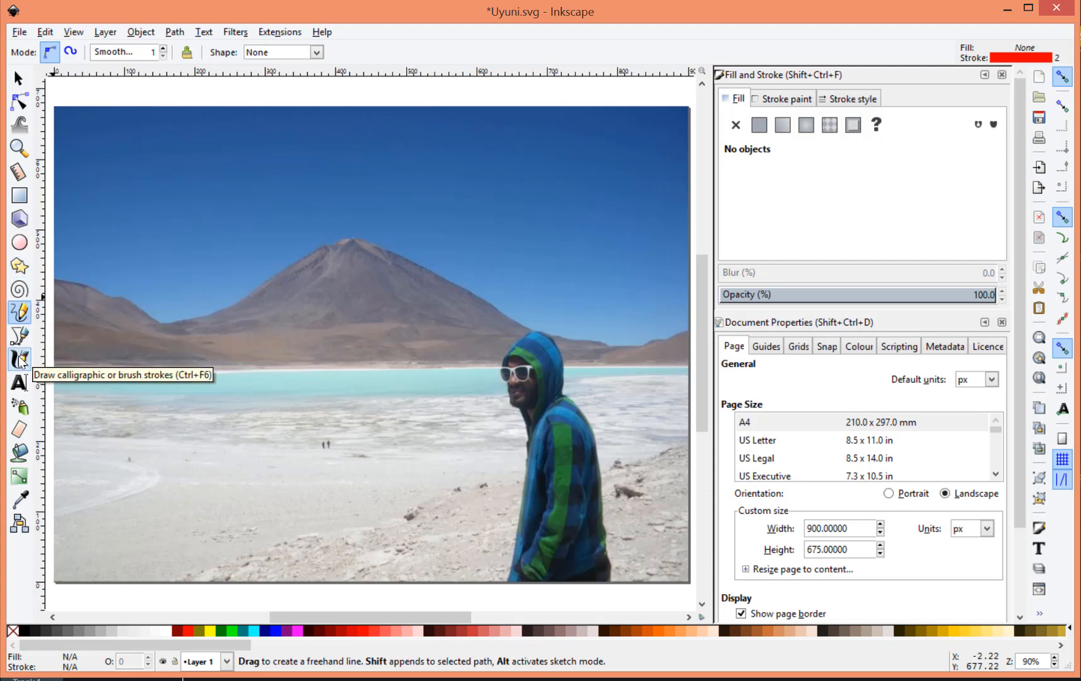
{"action": "mouse_move", "coordinate": [19, 313]}
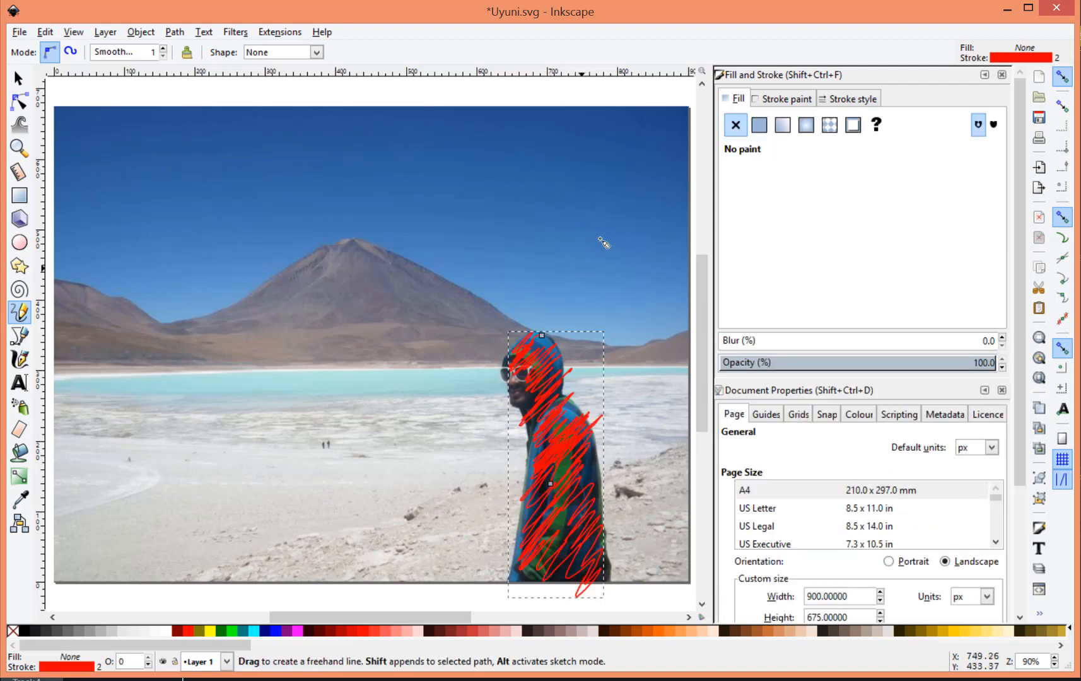
Step: Raise the scribble's stroke width from 3.7 to about 29 px so it covers the man
{"action": "left_click", "coordinate": [853, 98]}
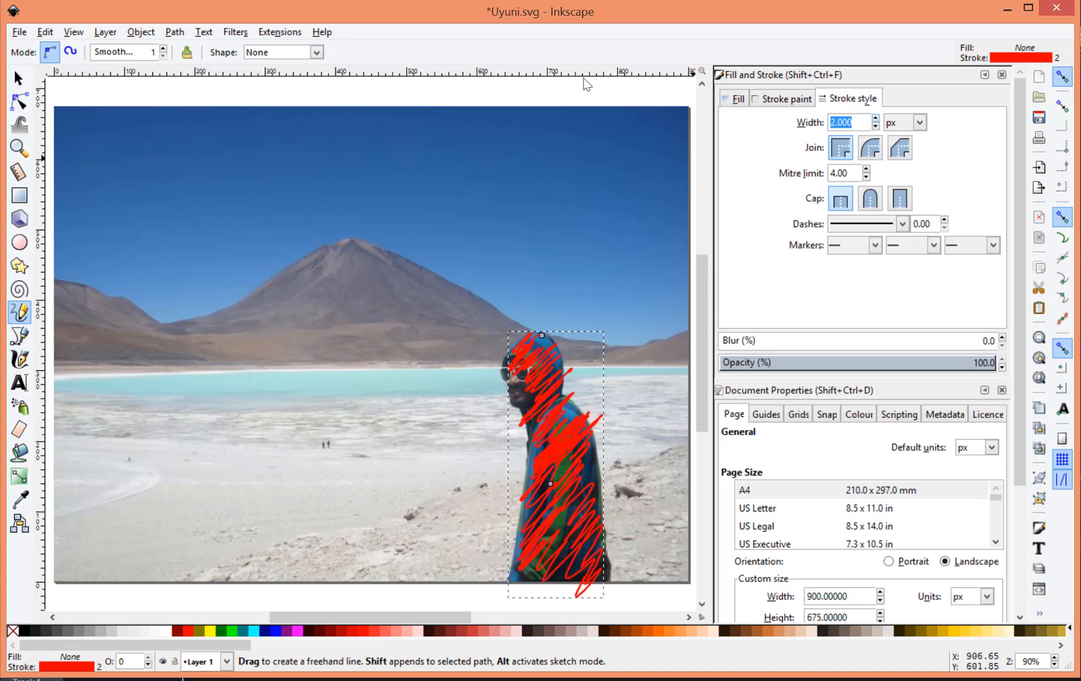
{"action": "type", "text": "3.700"}
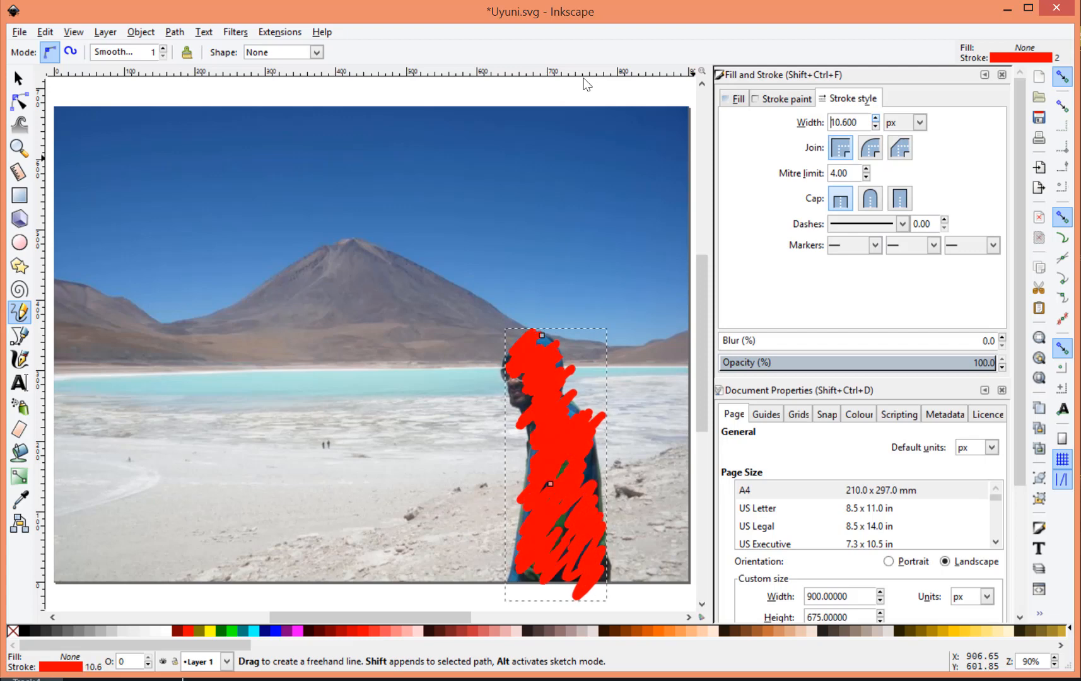
{"action": "left_click", "coordinate": [874, 119]}
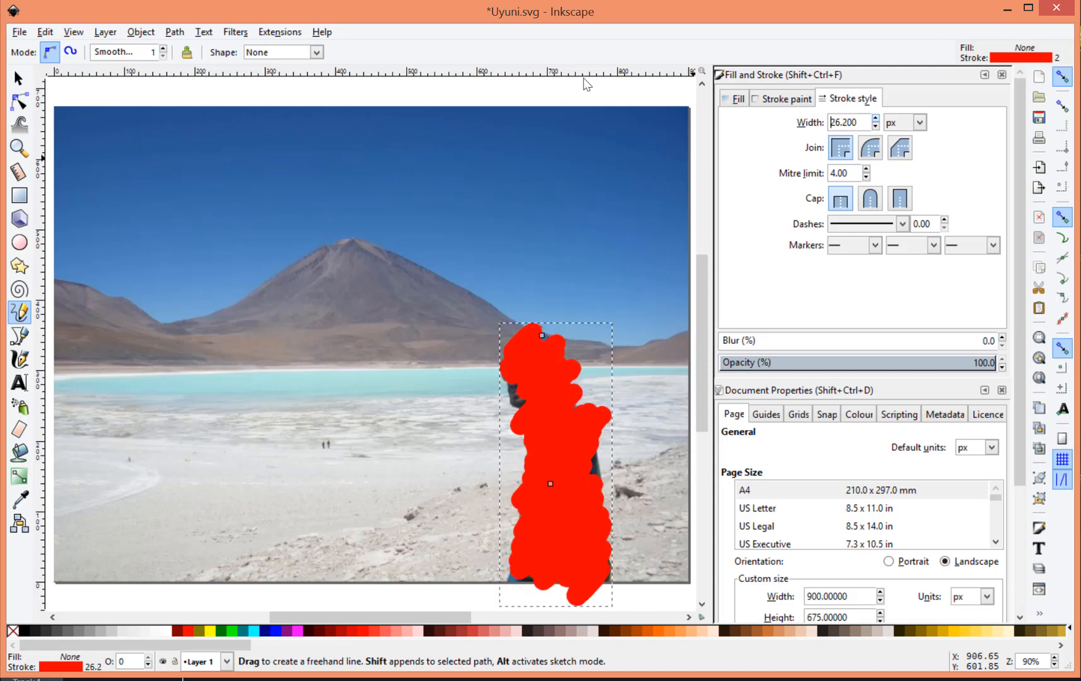
{"action": "left_click", "coordinate": [874, 119]}
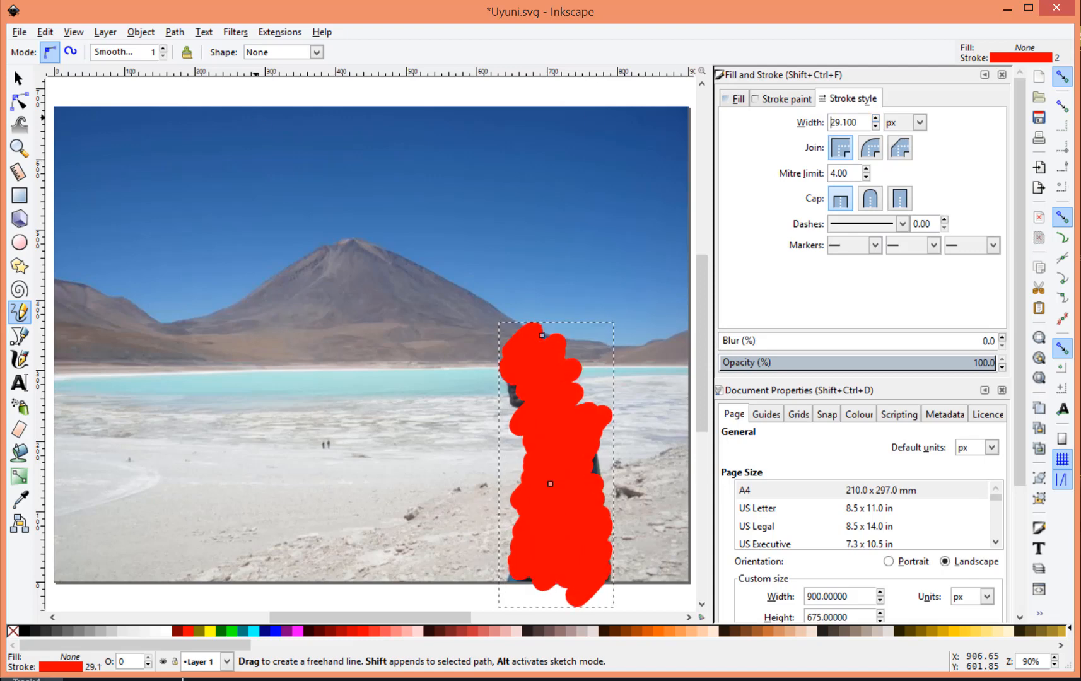
{"action": "left_click", "coordinate": [19, 102]}
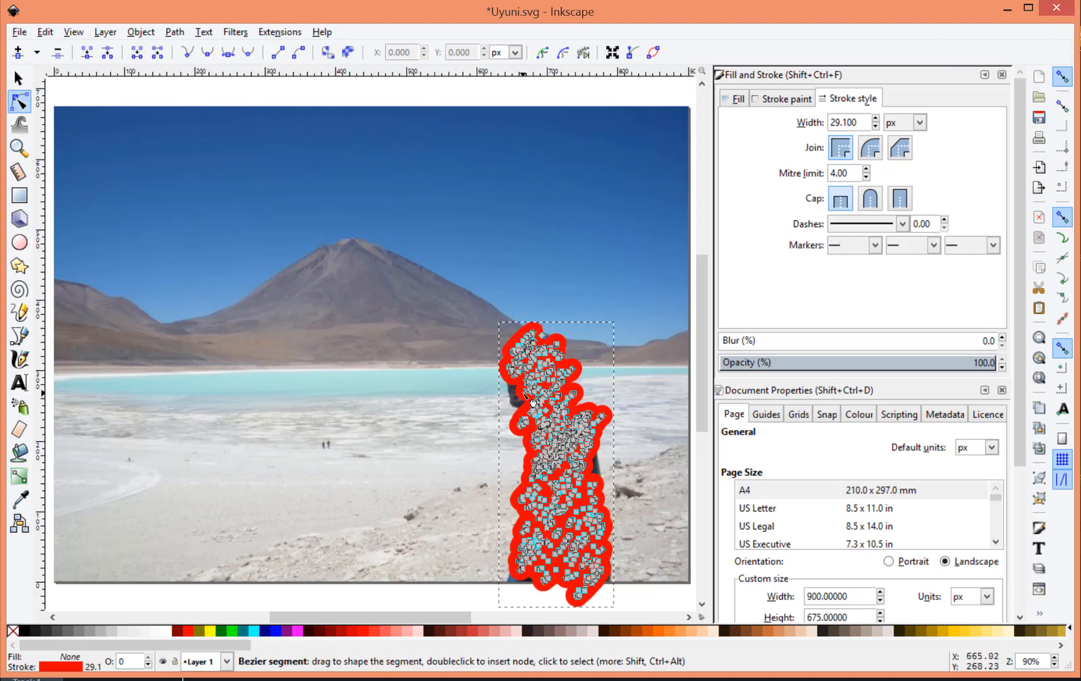
Step: Check the man's scribble path with the Node tool and switch to Layer 2
{"action": "left_click", "coordinate": [528, 394]}
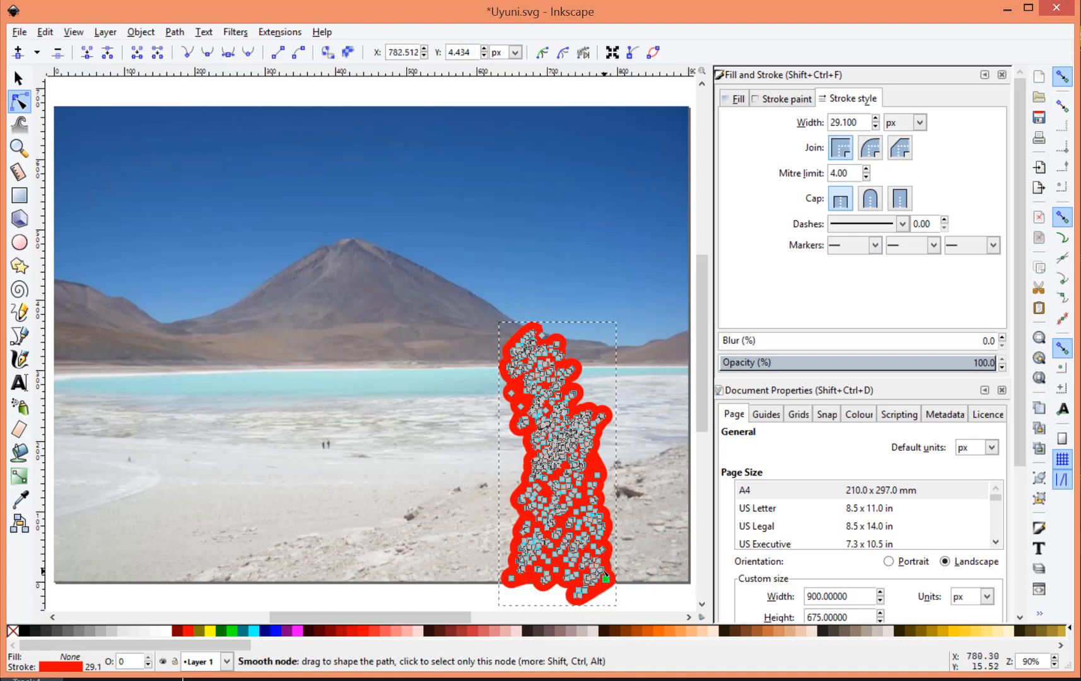
{"action": "left_click", "coordinate": [605, 569]}
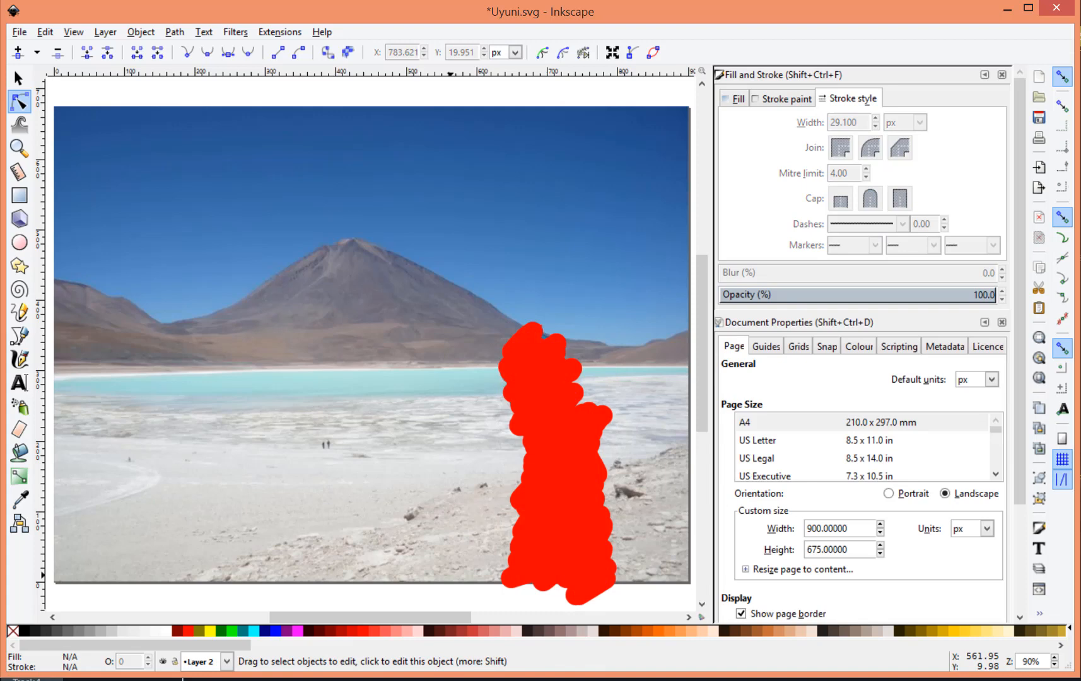
Step: Draw a thick red scribble (about 36 px) across the volcano and horizon on Layer 2
{"action": "left_click", "coordinate": [19, 313]}
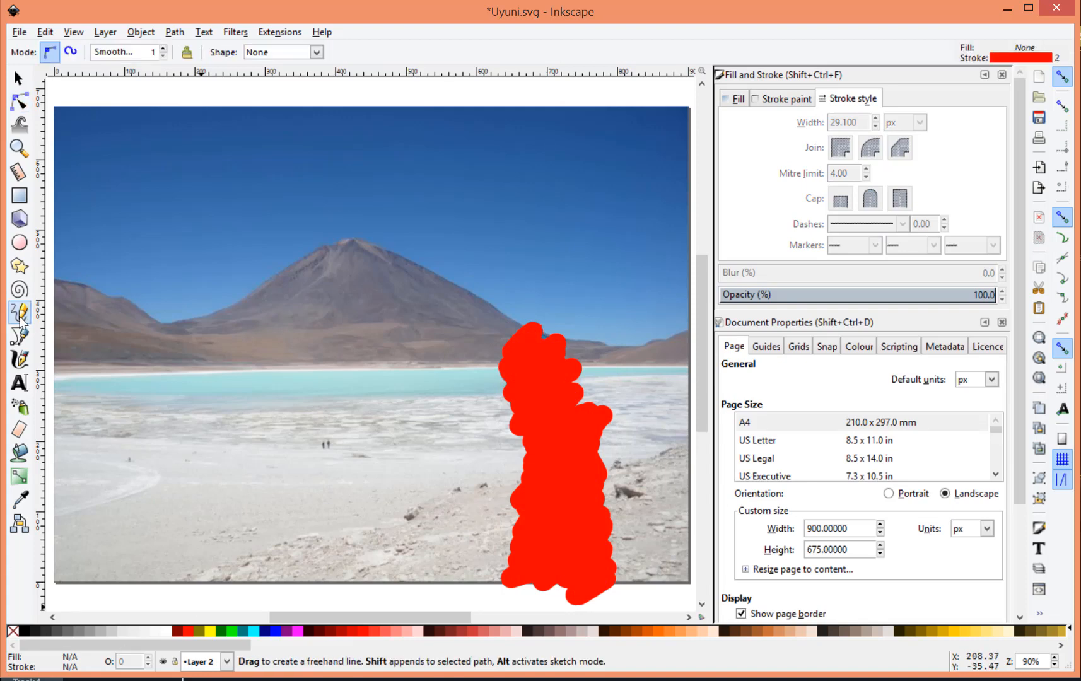
{"action": "left_click", "coordinate": [61, 279]}
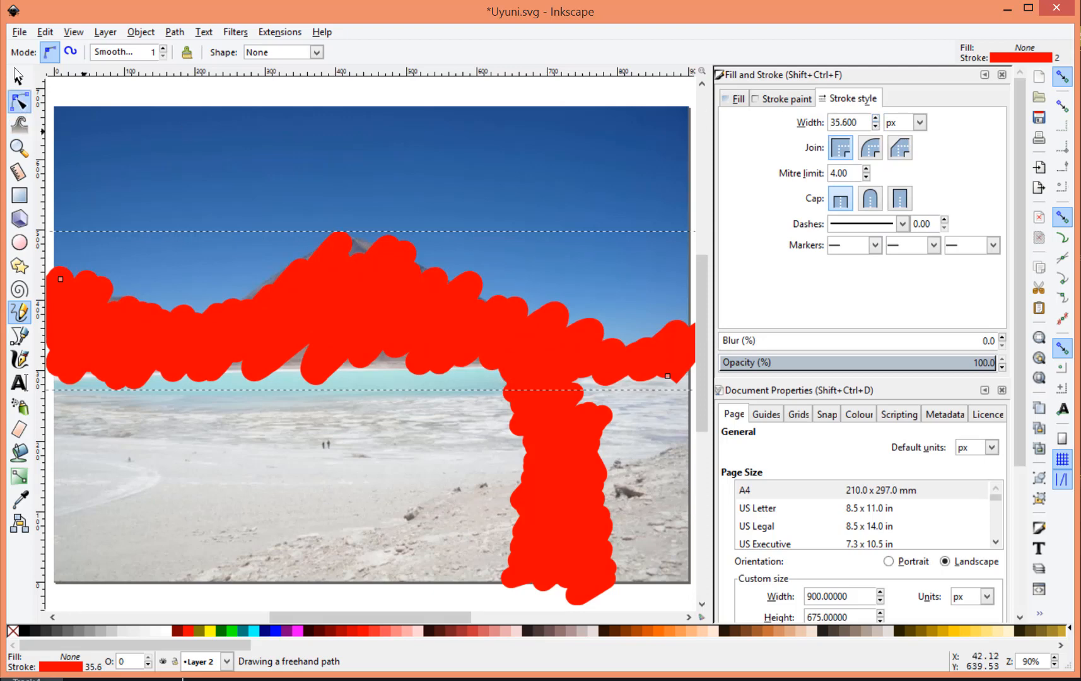
{"action": "left_click", "coordinate": [19, 101]}
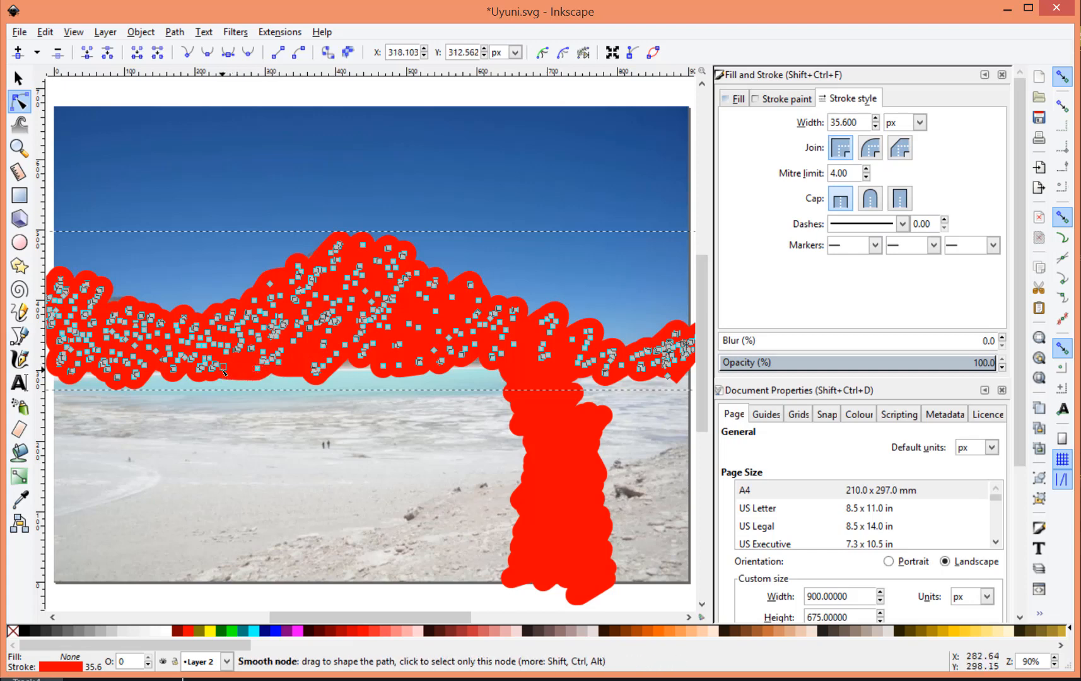
{"action": "mouse_move", "coordinate": [94, 307]}
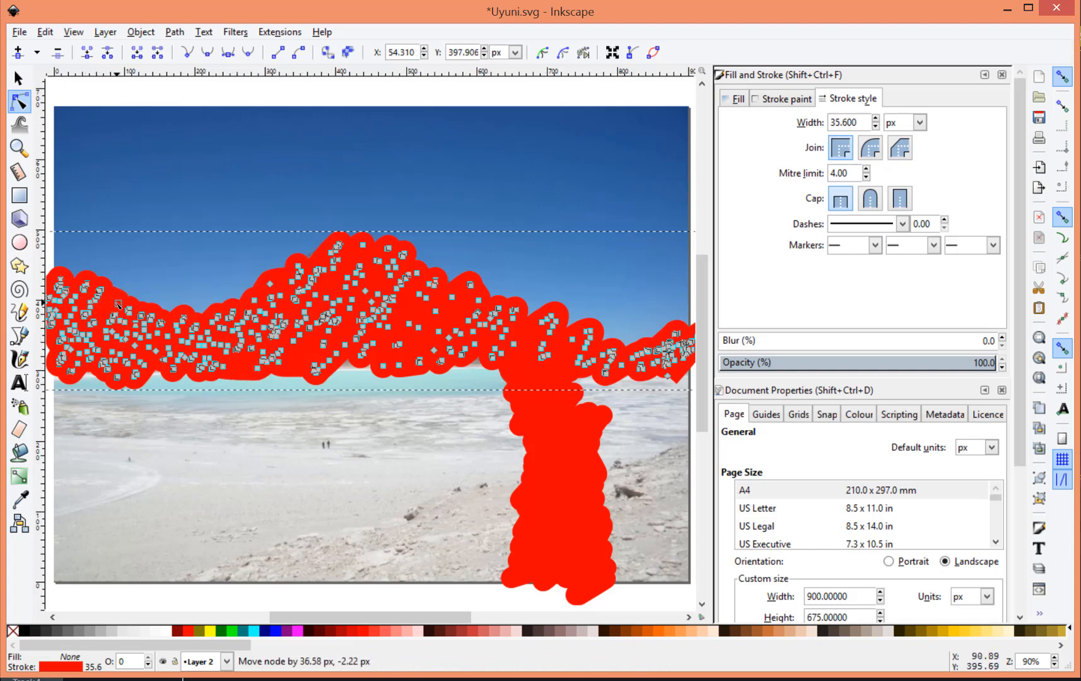
Step: Finish adjusting the horizon scribble's node and make Layer 3 current
{"action": "left_click", "coordinate": [120, 307]}
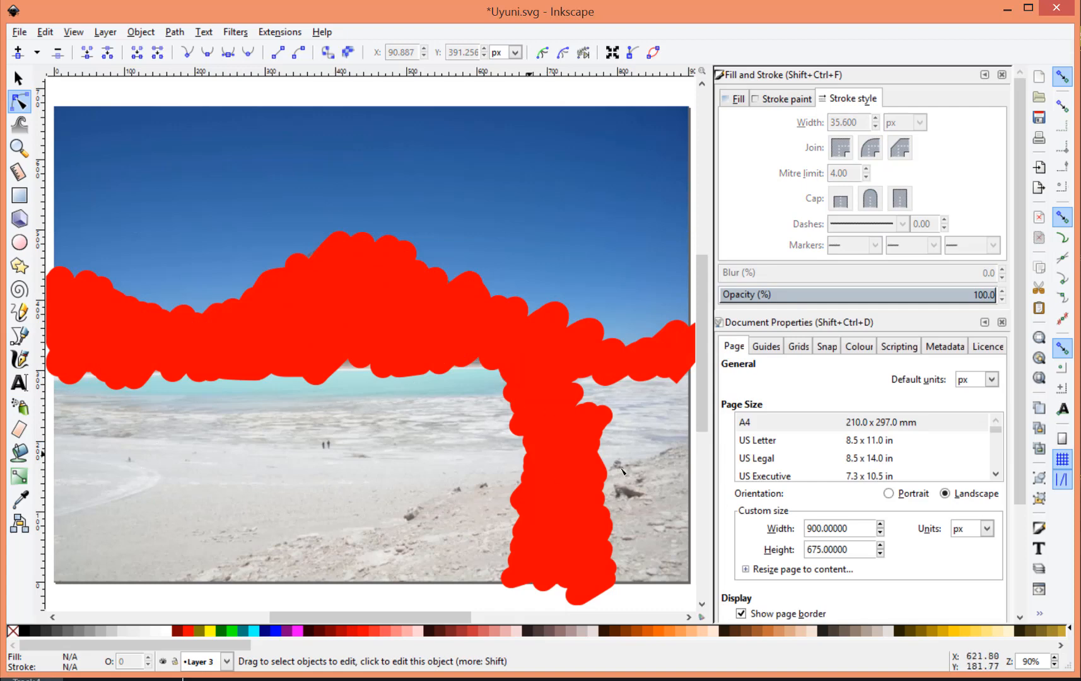
{"action": "mouse_move", "coordinate": [621, 538]}
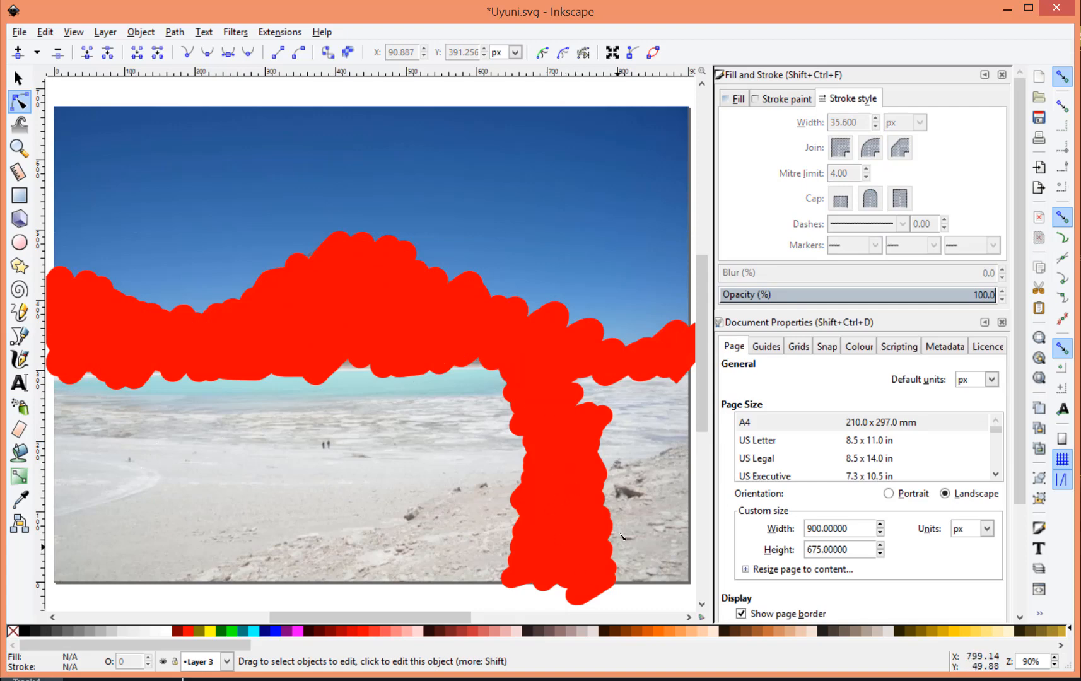
Step: Draw a thick red scribble (about 42 px) over the salt flat foreground on Layer 3 and adjust its nodes
{"action": "left_click", "coordinate": [18, 311]}
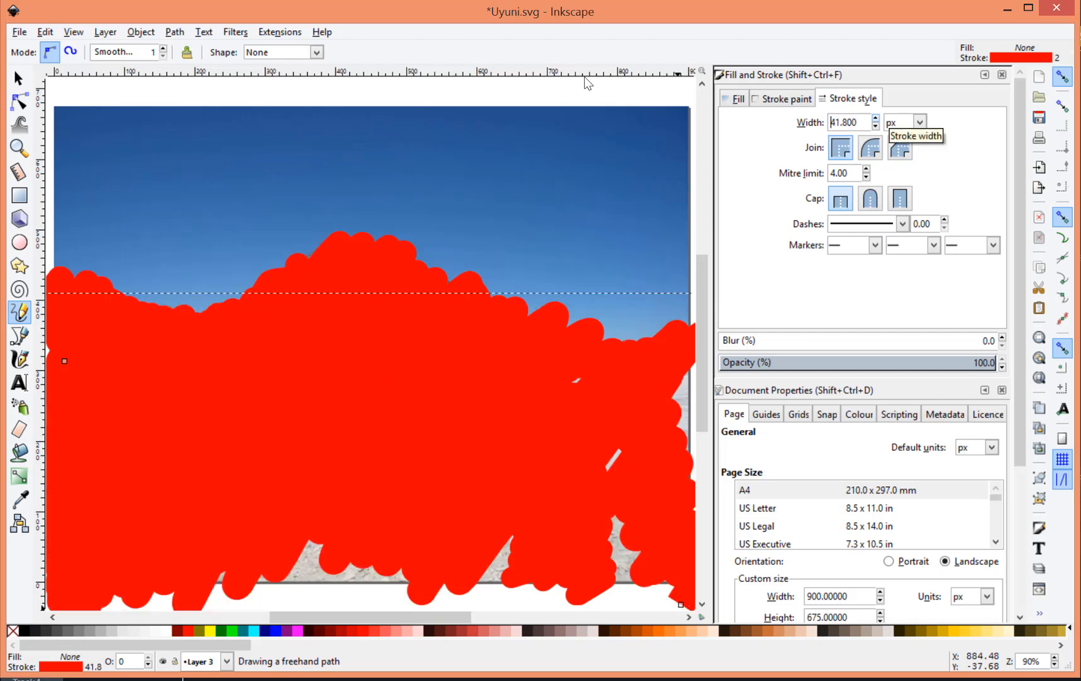
{"action": "left_click", "coordinate": [19, 102]}
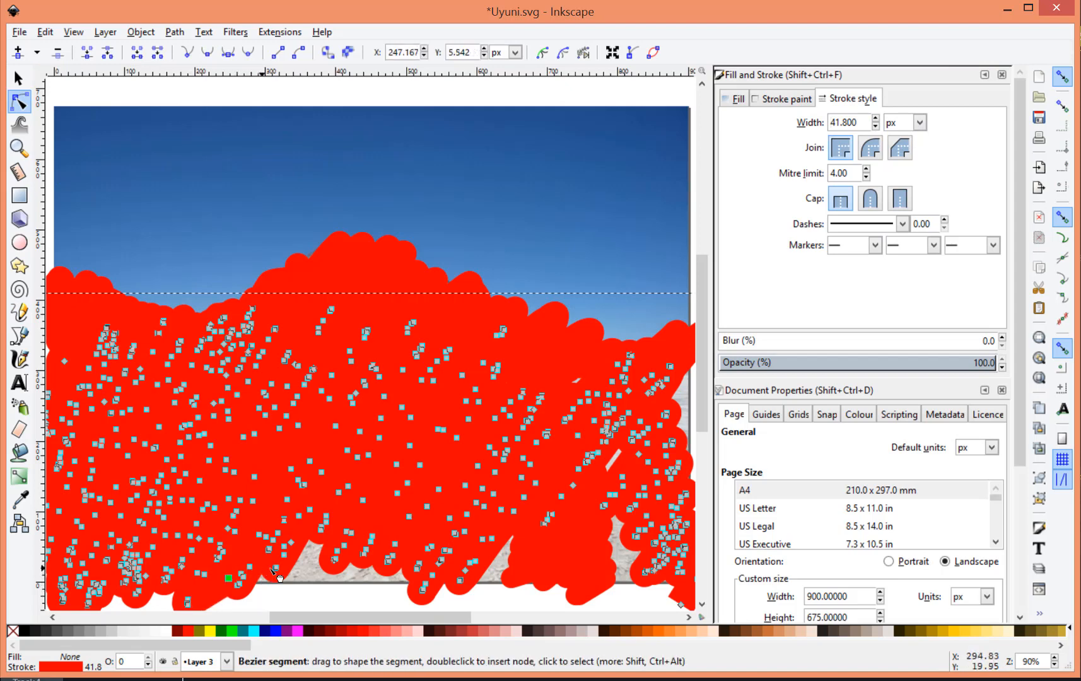
{"action": "mouse_move", "coordinate": [290, 581]}
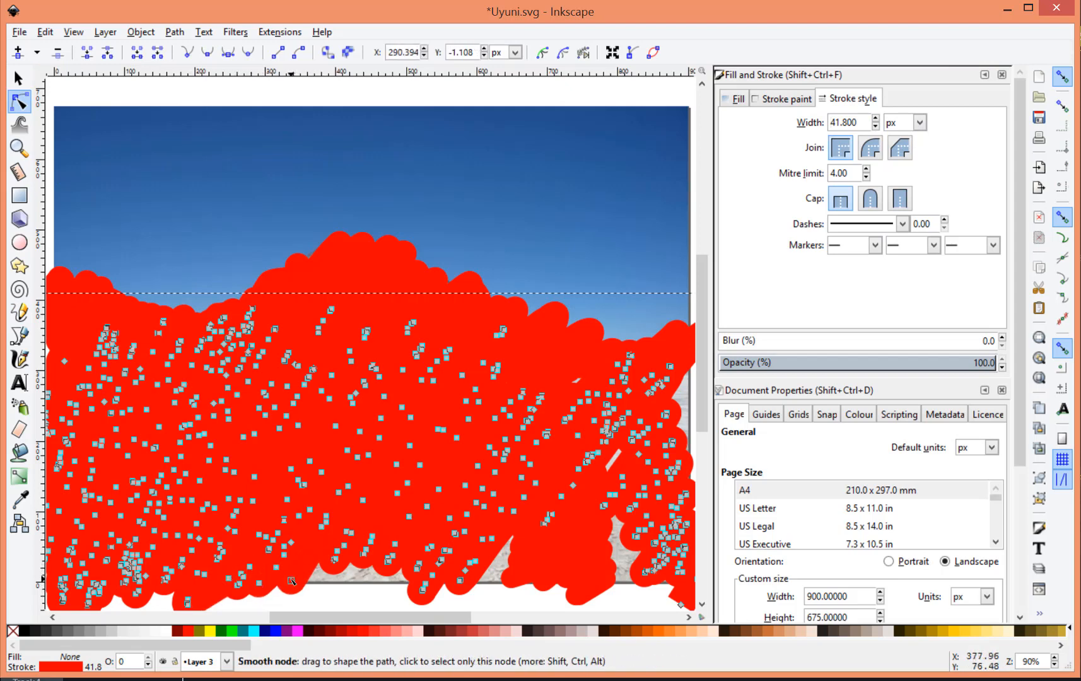
{"action": "mouse_move", "coordinate": [369, 565]}
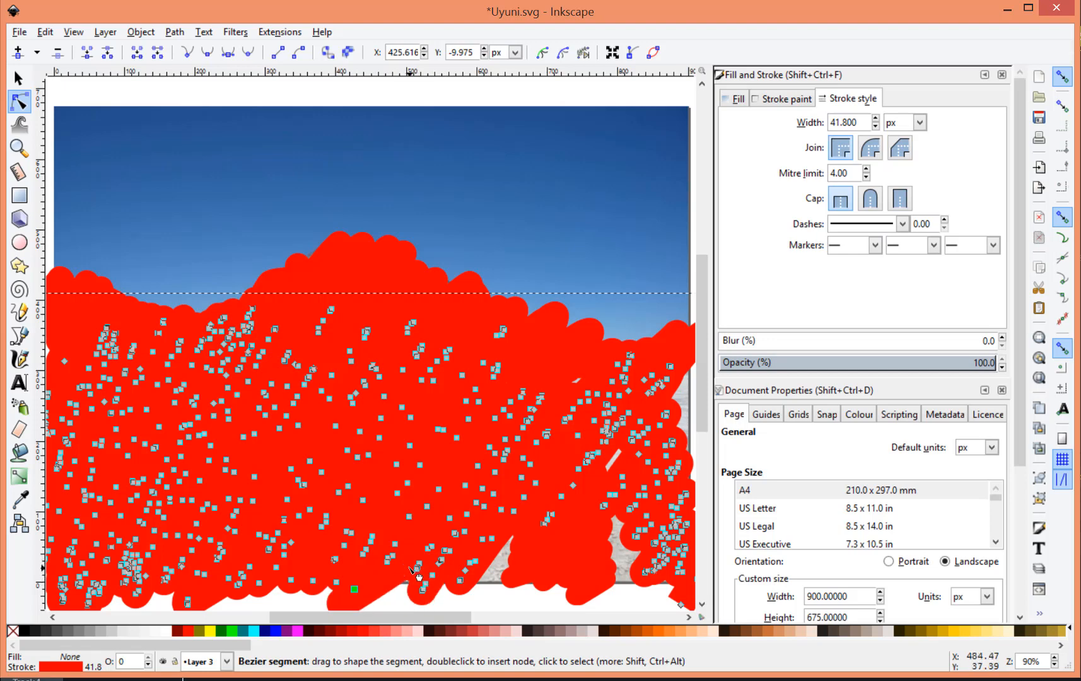
{"action": "mouse_move", "coordinate": [503, 571]}
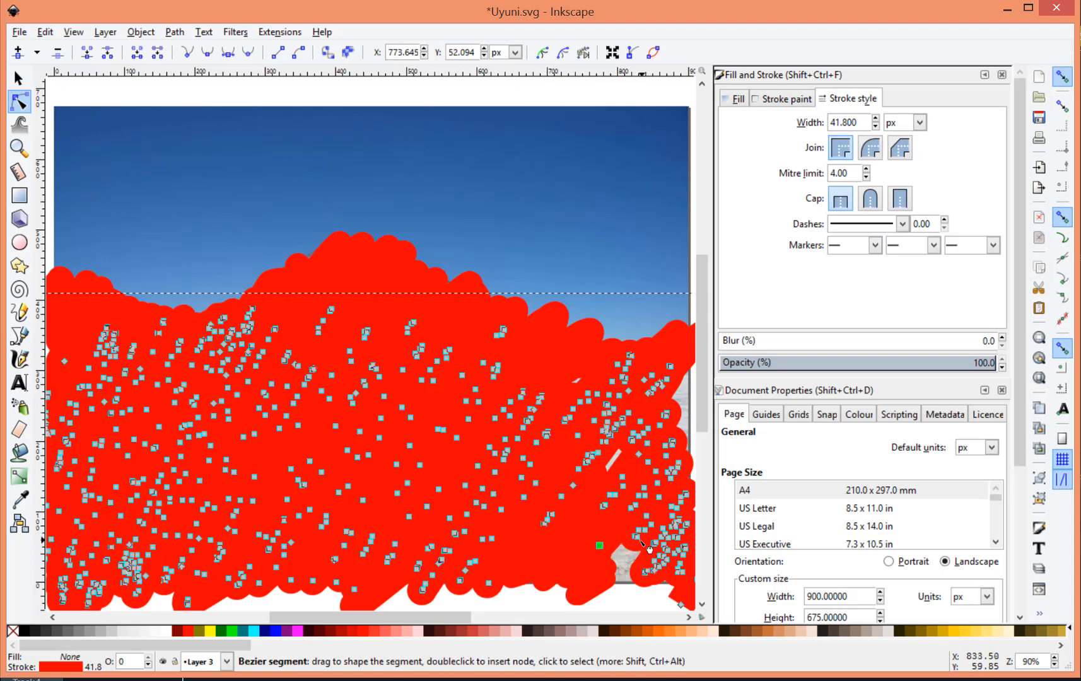
{"action": "mouse_move", "coordinate": [641, 582]}
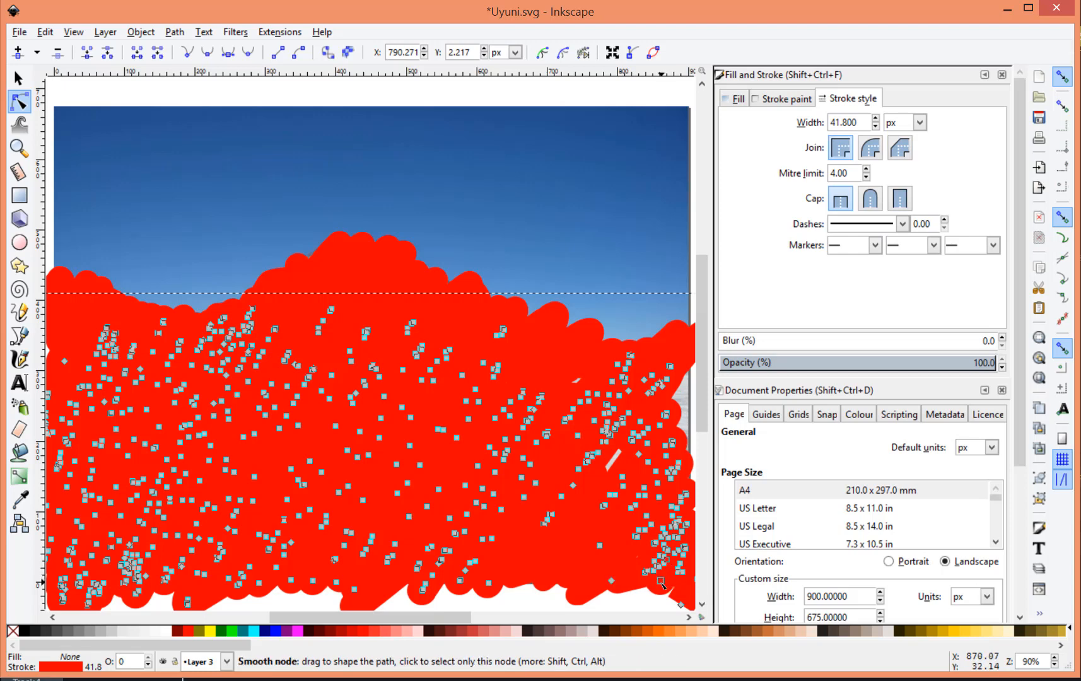
{"action": "left_click", "coordinate": [658, 583]}
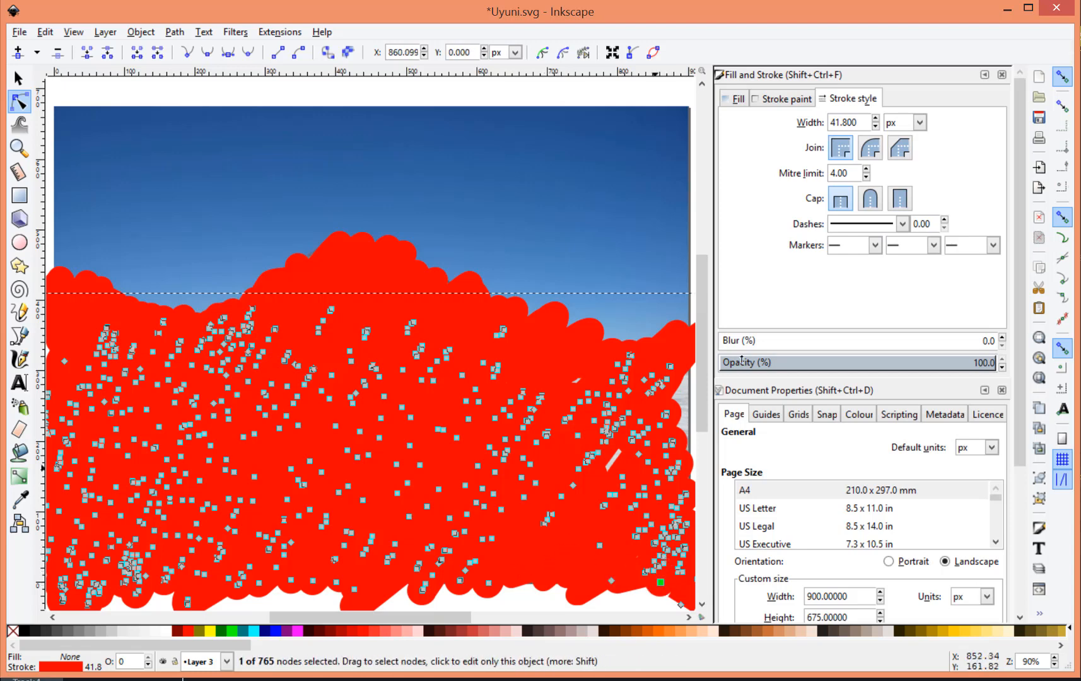
{"action": "mouse_move", "coordinate": [192, 675]}
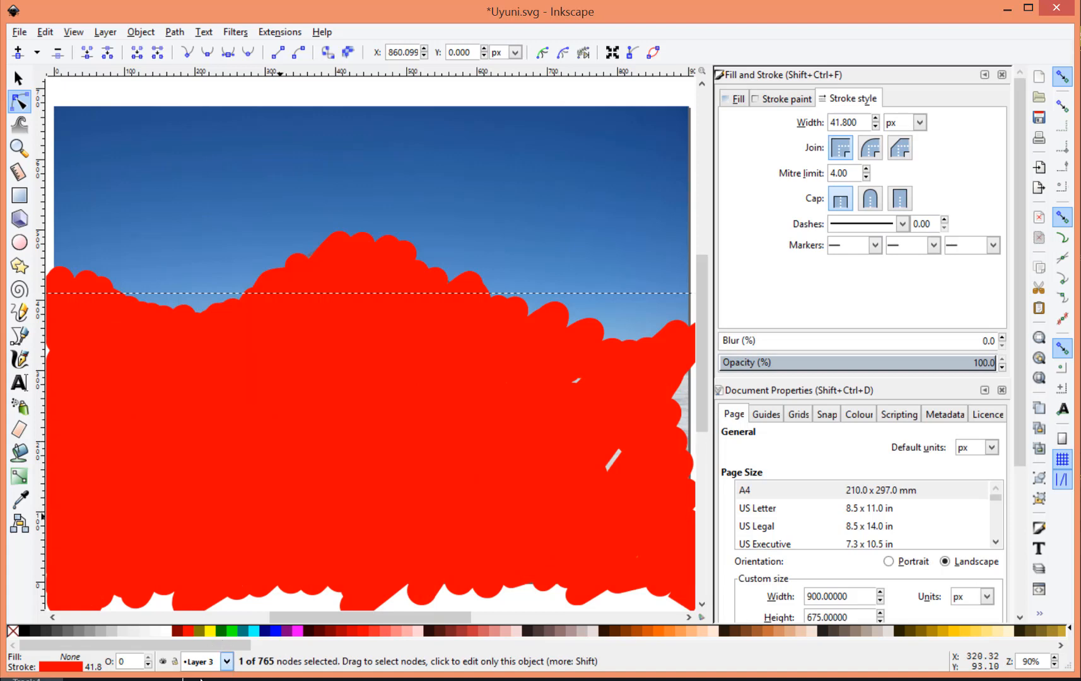
Step: Draw thick red scribbles (about 56 px) over the sky and upper photo on Layer 4
{"action": "left_click", "coordinate": [19, 311]}
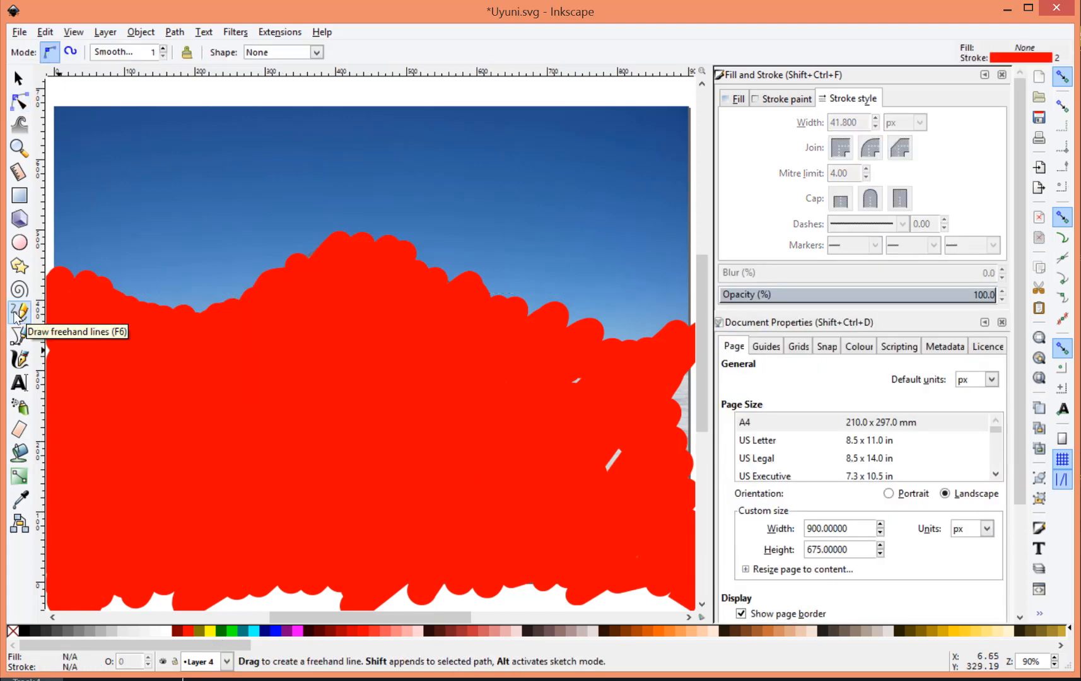
{"action": "mouse_move", "coordinate": [442, 501]}
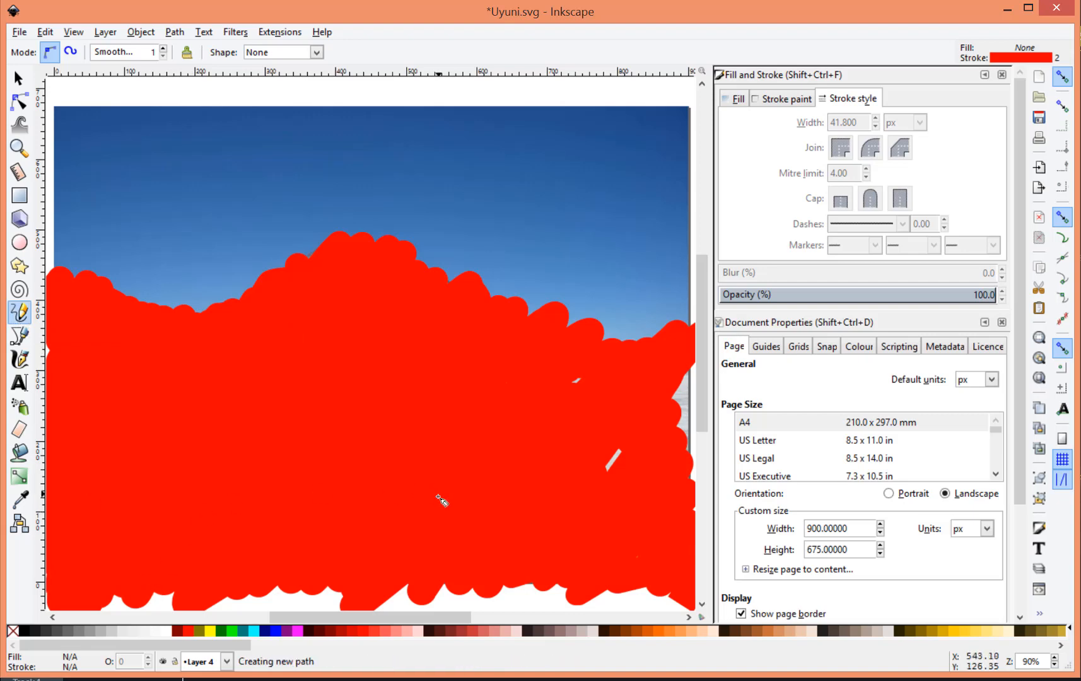
{"action": "left_click", "coordinate": [19, 291]}
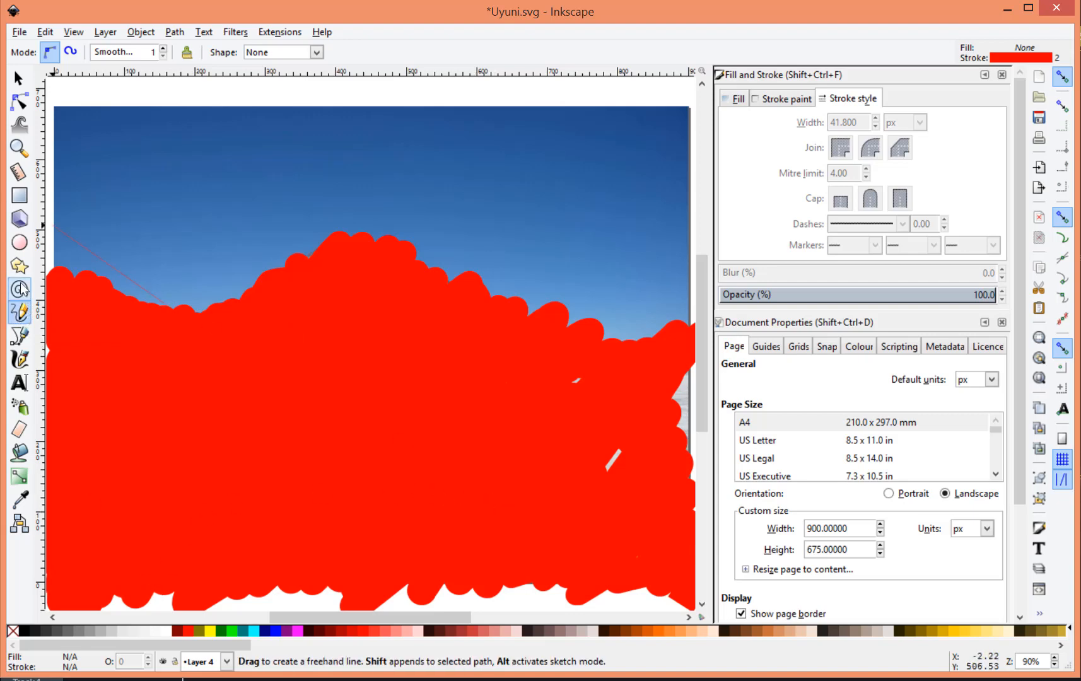
{"action": "left_click", "coordinate": [19, 102]}
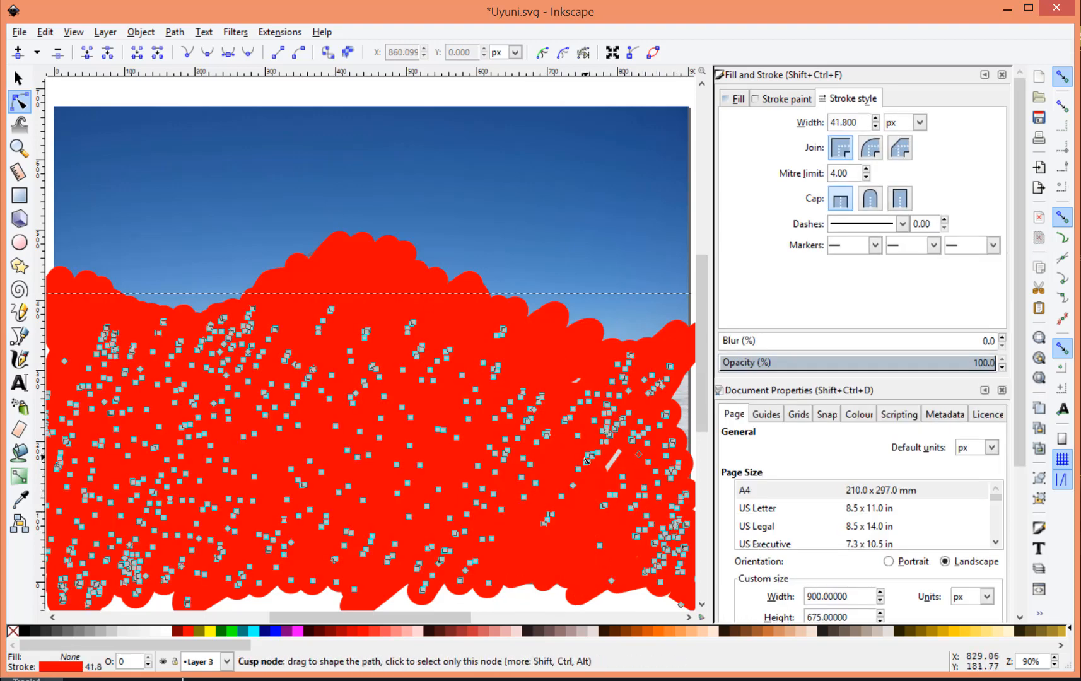
{"action": "mouse_move", "coordinate": [100, 631]}
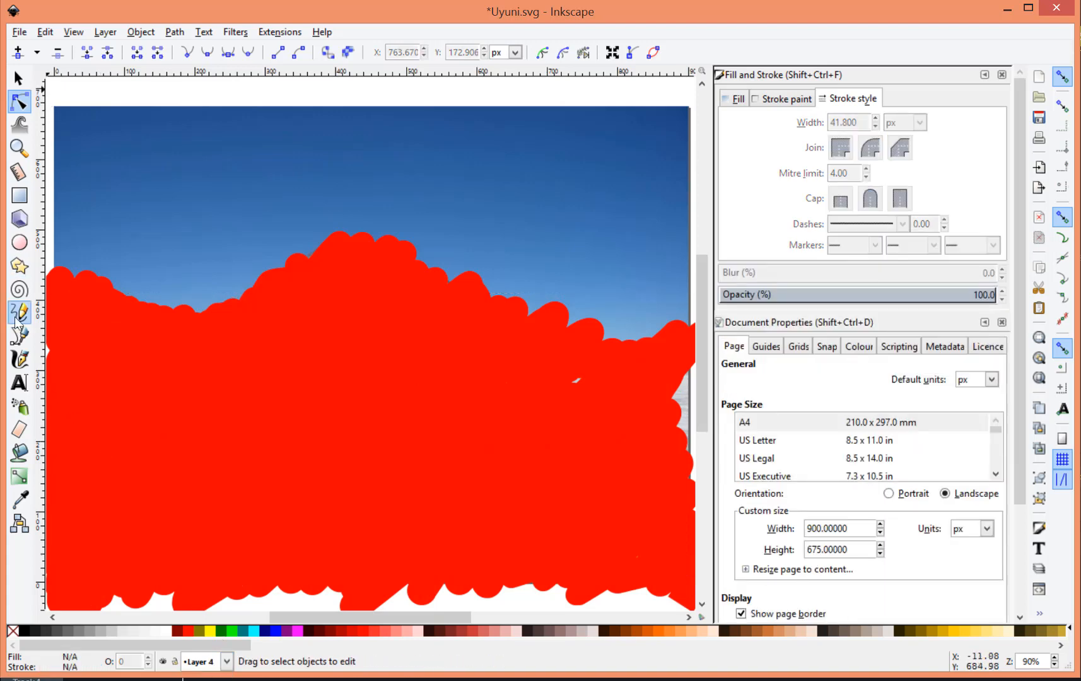
{"action": "left_click", "coordinate": [19, 313]}
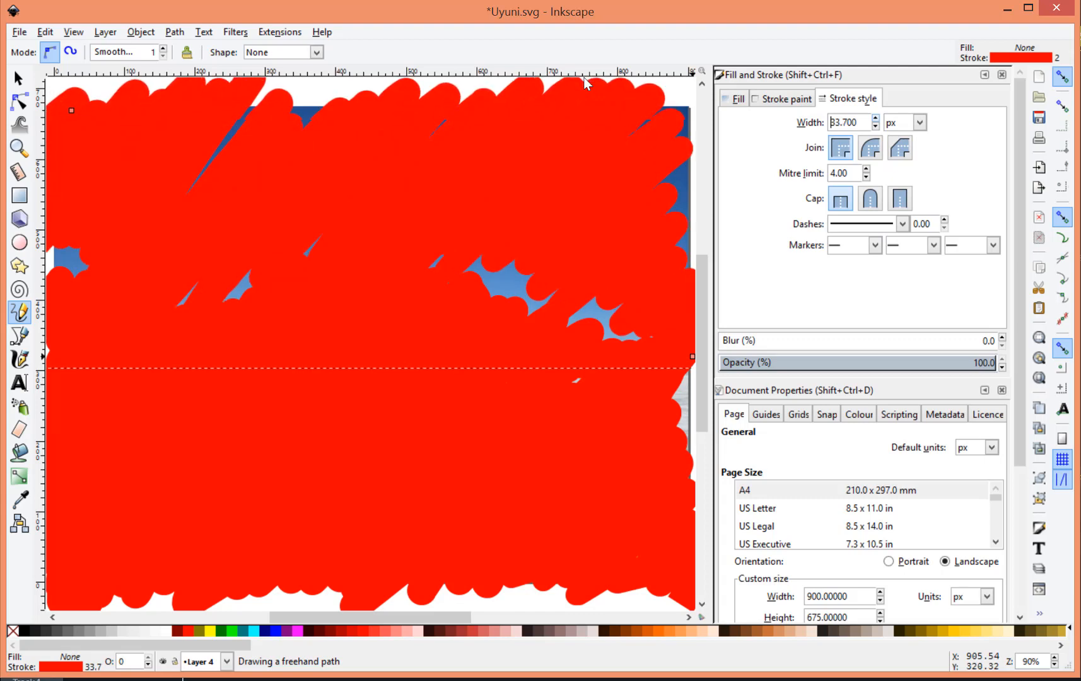
{"action": "left_click", "coordinate": [876, 119]}
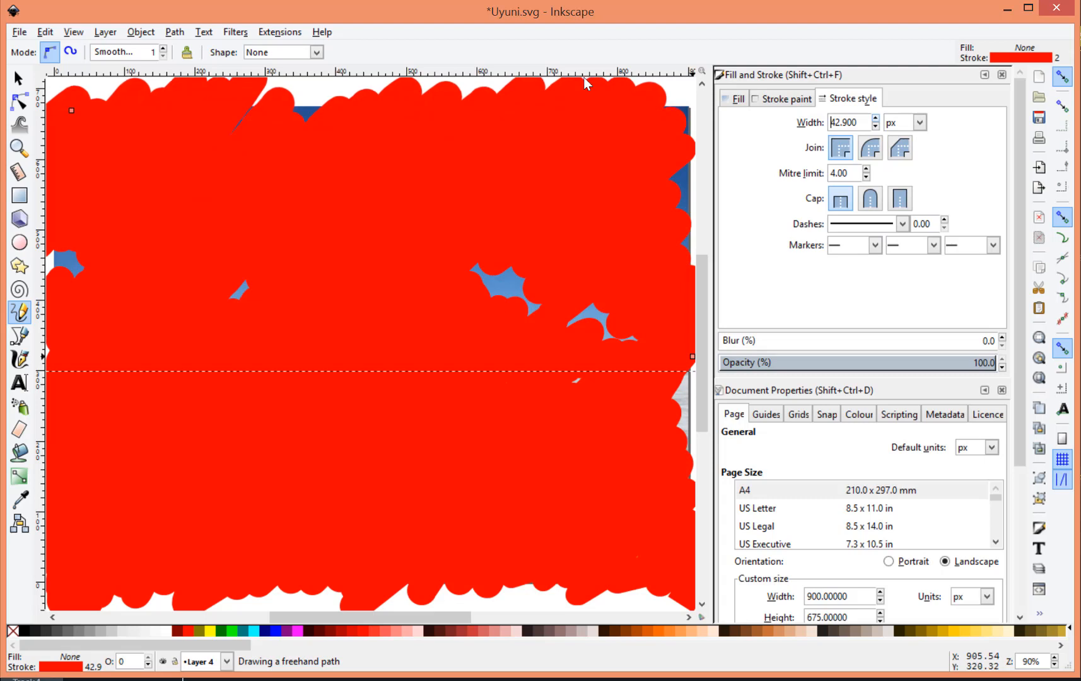
{"action": "left_click", "coordinate": [879, 117]}
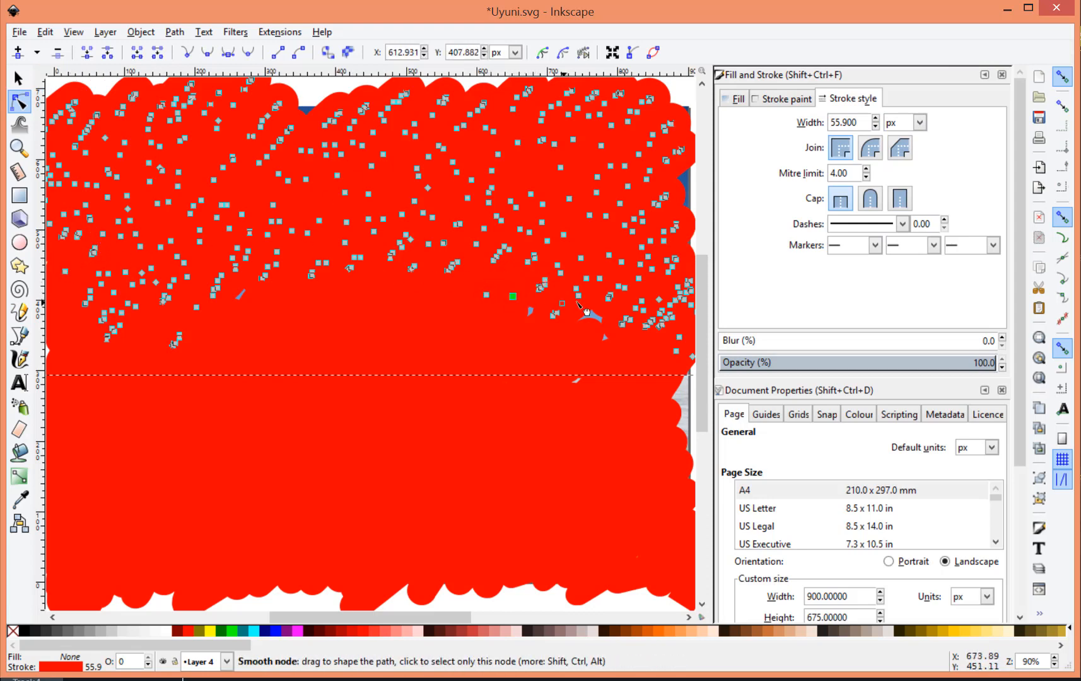
{"action": "mouse_move", "coordinate": [565, 343]}
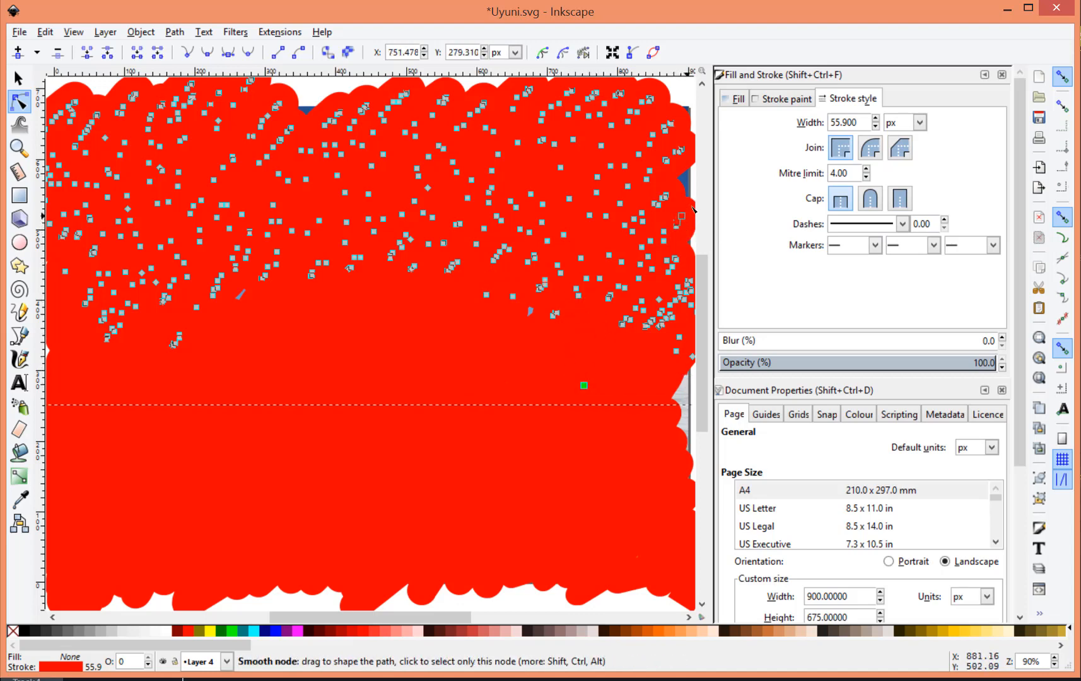
{"action": "mouse_move", "coordinate": [683, 131]}
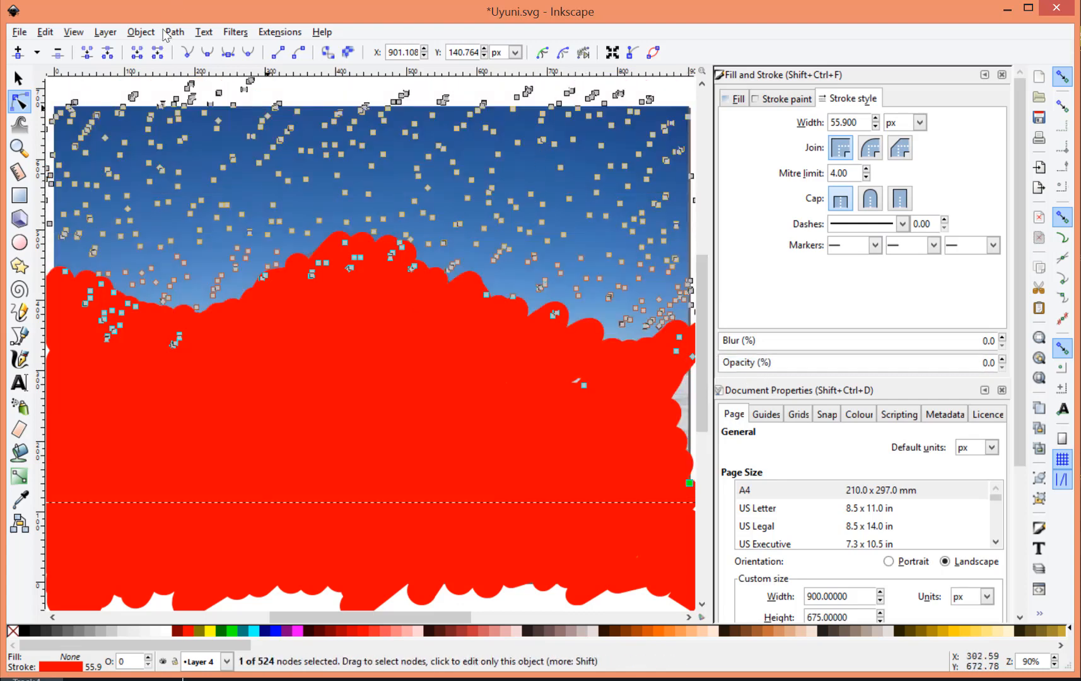
{"action": "mouse_move", "coordinate": [312, 387]}
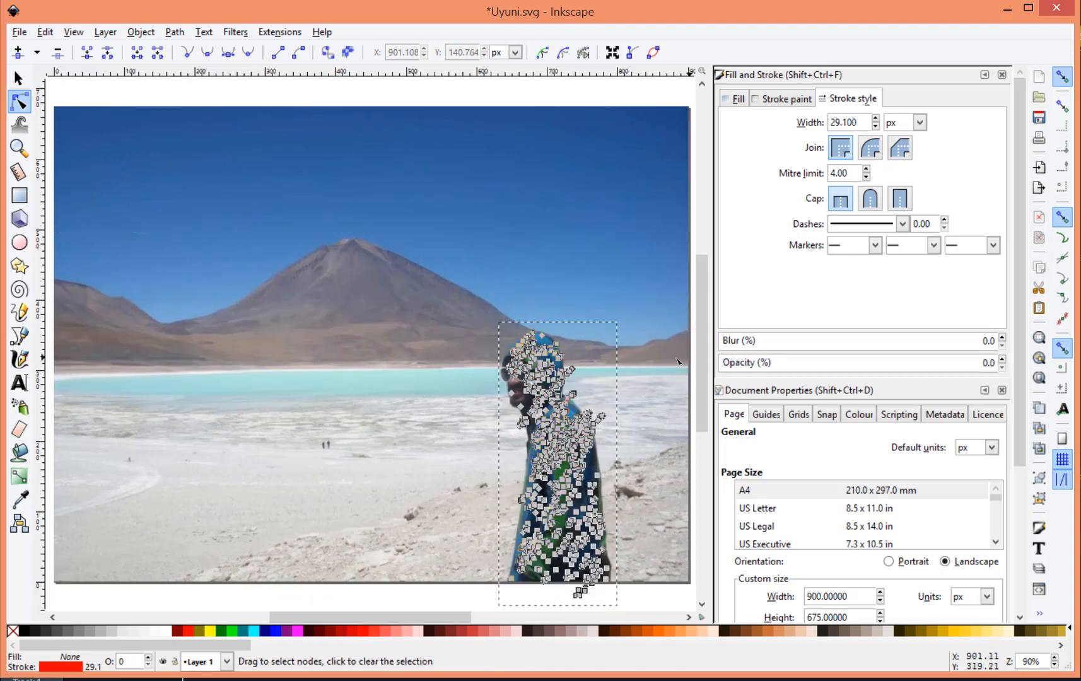
{"action": "mouse_move", "coordinate": [395, 367]}
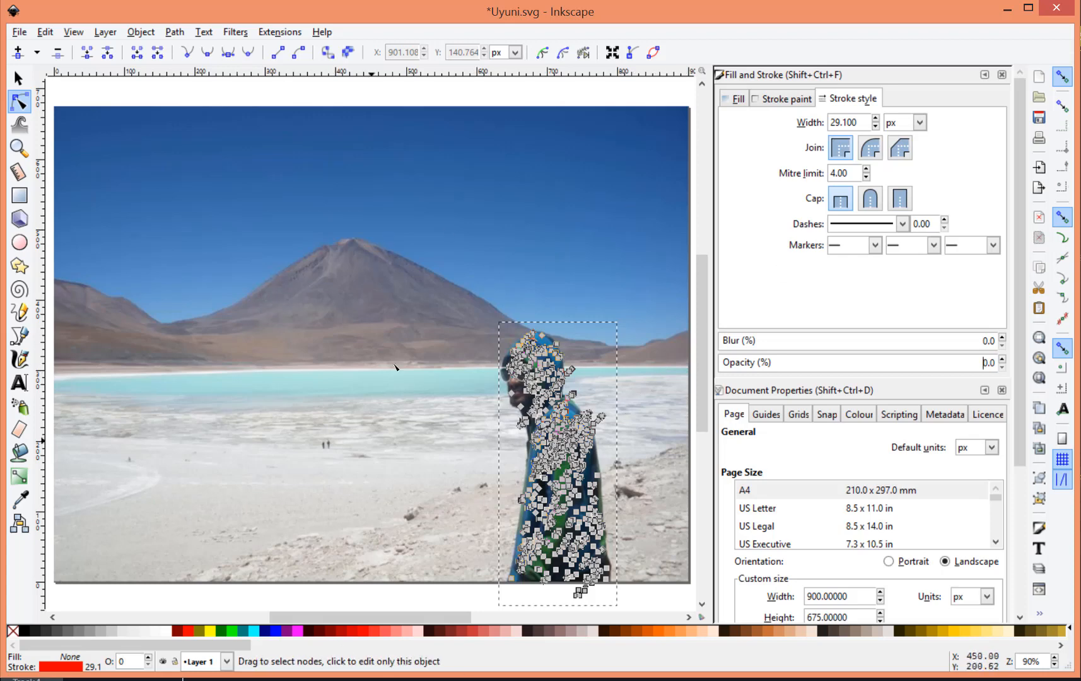
{"action": "mouse_move", "coordinate": [446, 441]}
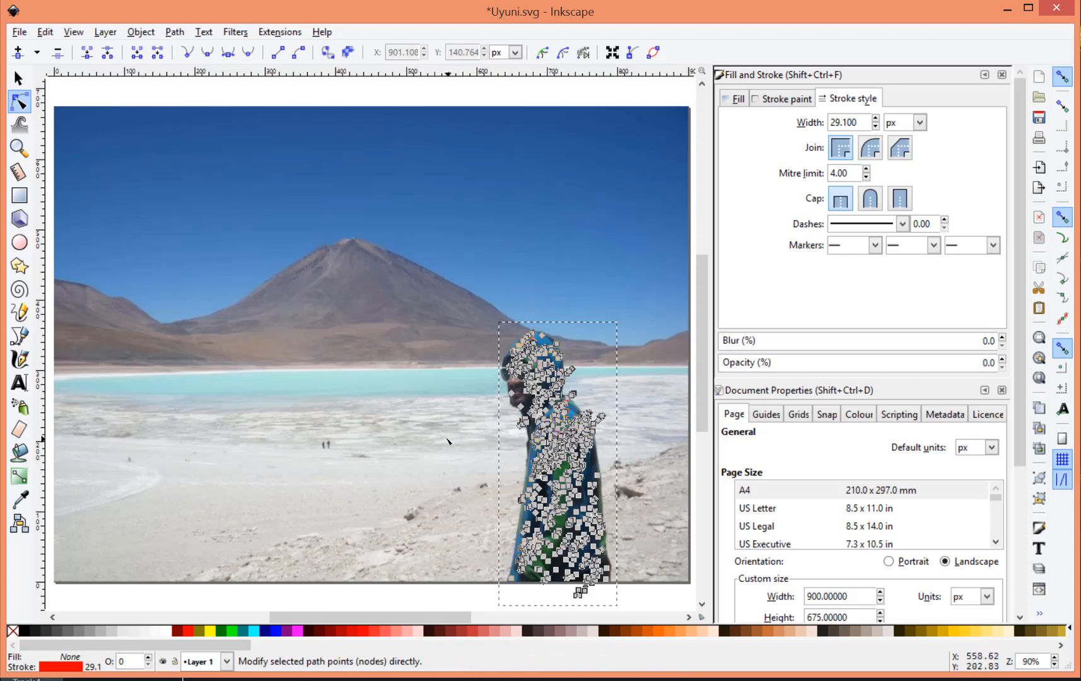
Step: Save the traced drawing as Inkscape SVG 'Uyuni' in the images folder
{"action": "left_click", "coordinate": [19, 32]}
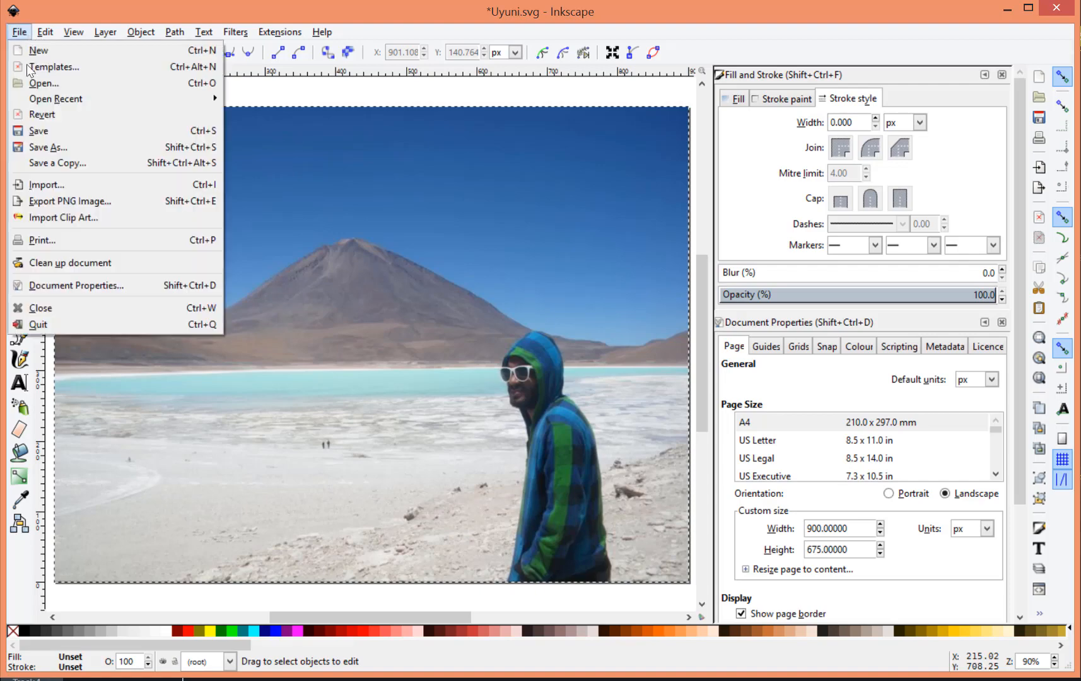
{"action": "left_click", "coordinate": [47, 147]}
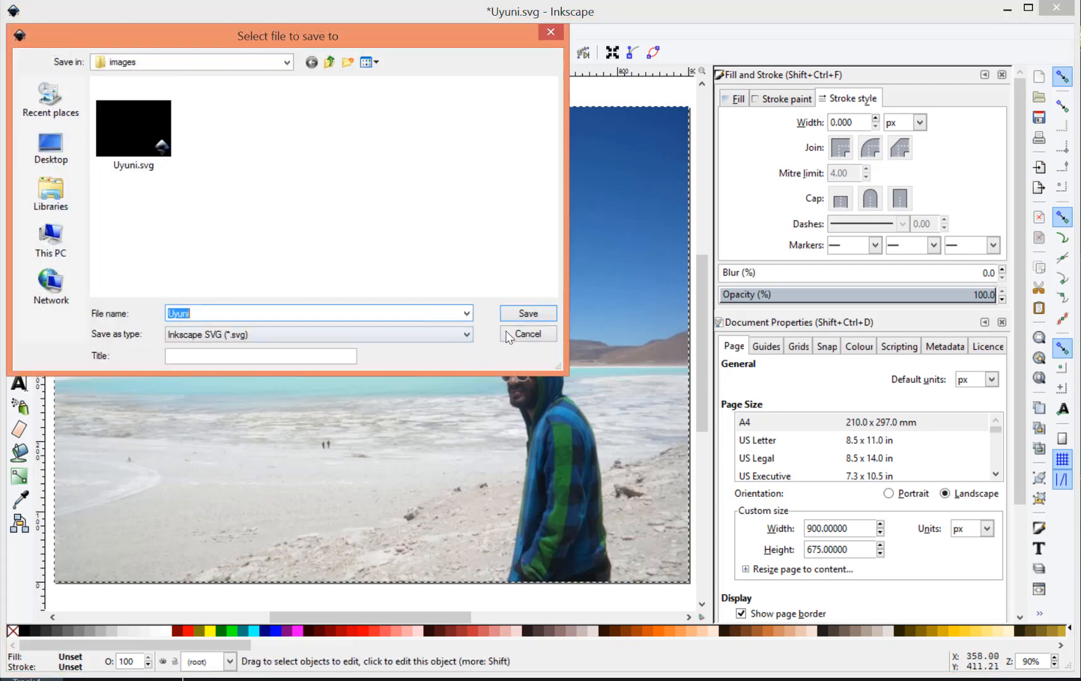
{"action": "left_click", "coordinate": [527, 314]}
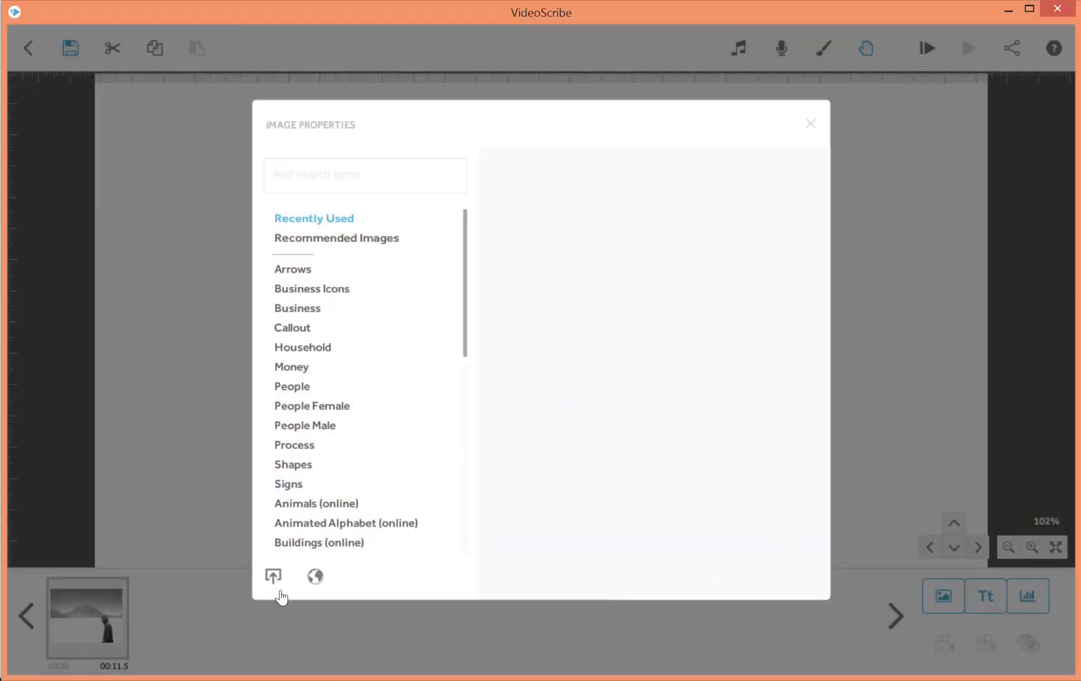
Step: Import Uyuni.svg from the computer into the scribe and confirm deleting the larger duplicate photo
{"action": "left_click", "coordinate": [273, 576]}
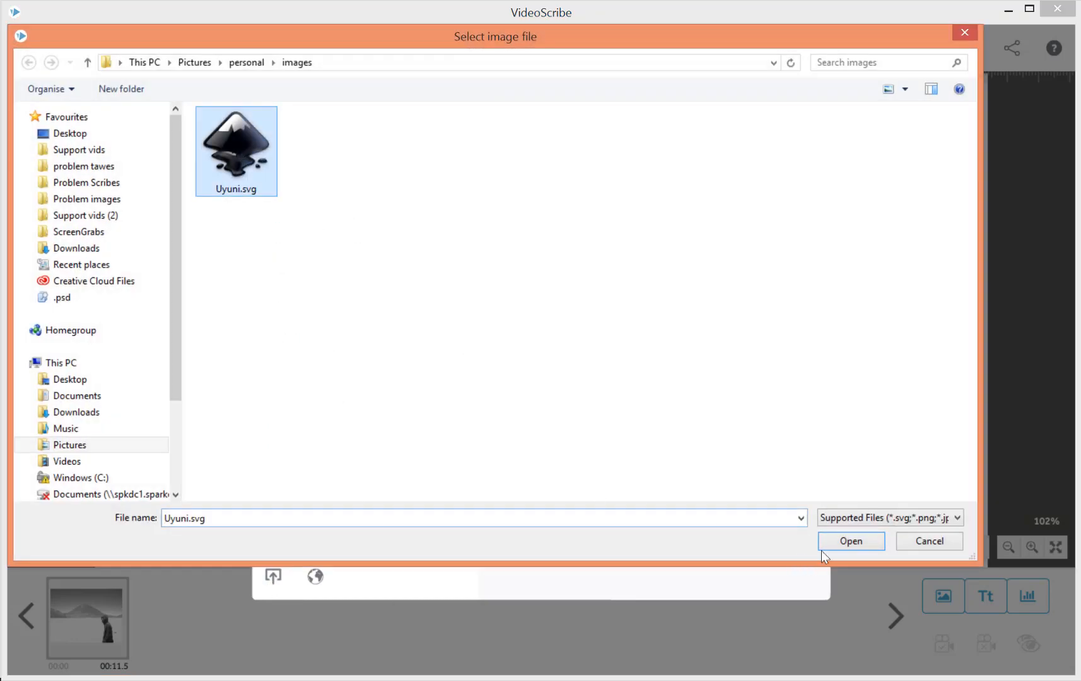
{"action": "left_click", "coordinate": [851, 541]}
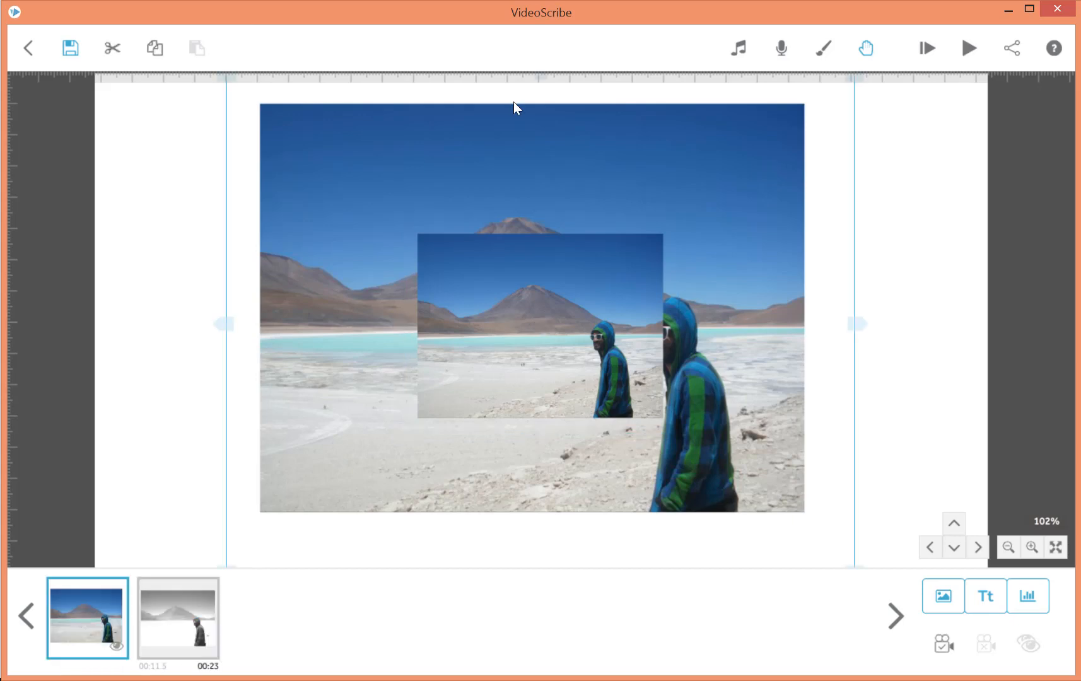
{"action": "key", "text": "Delete"}
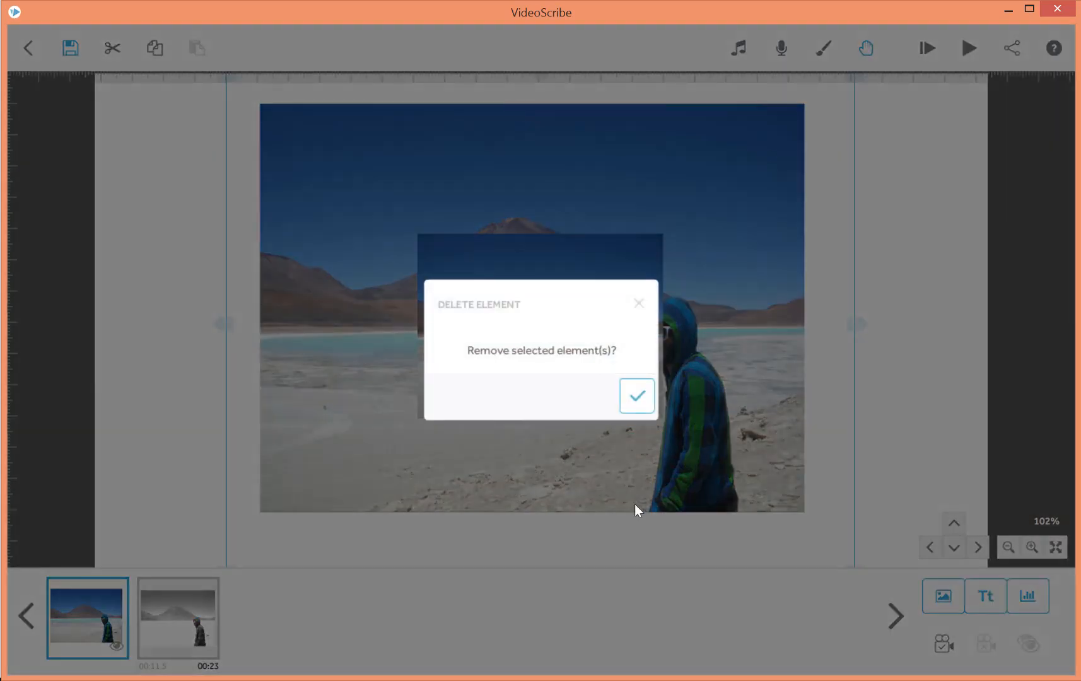
{"action": "left_click", "coordinate": [636, 396]}
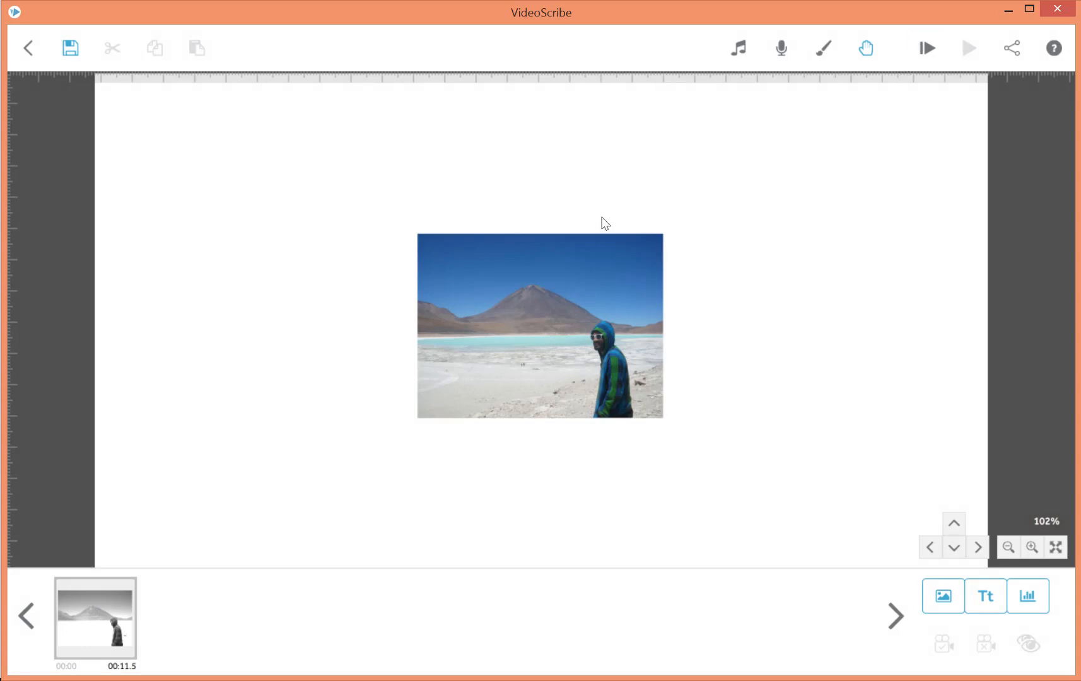
{"action": "left_click", "coordinate": [970, 48]}
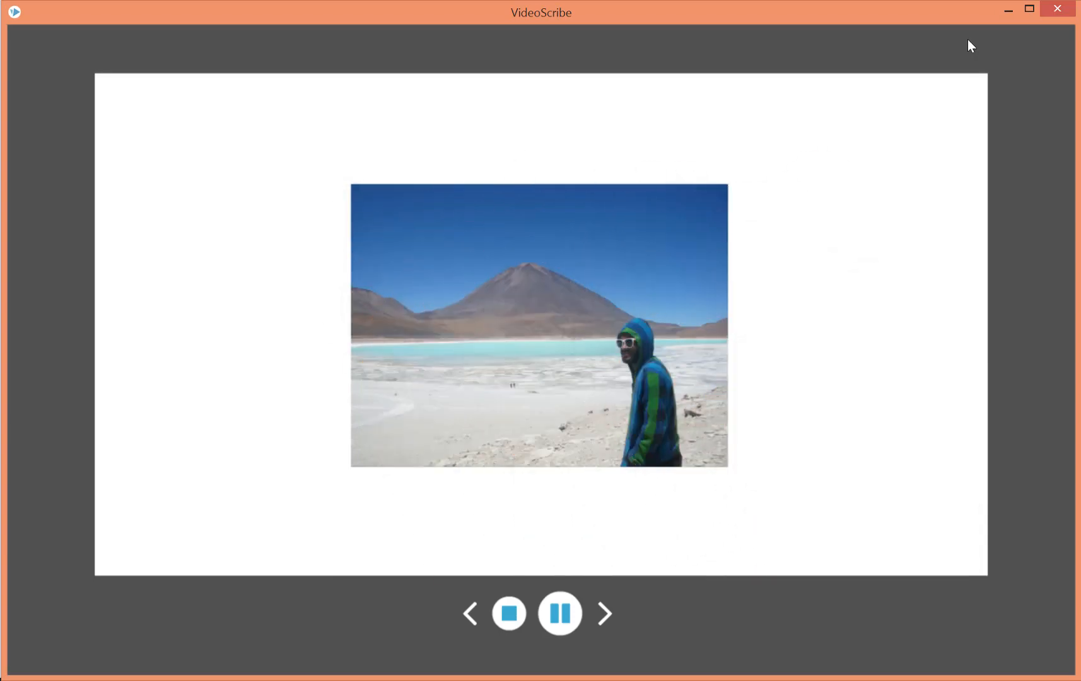
{"action": "left_click", "coordinate": [508, 613]}
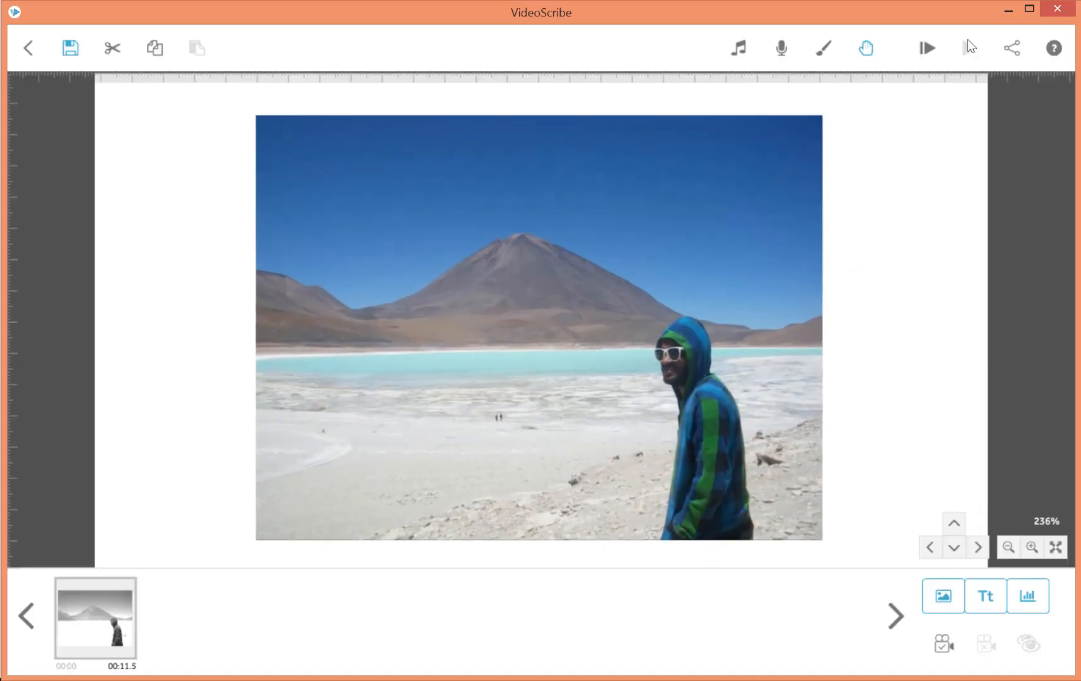